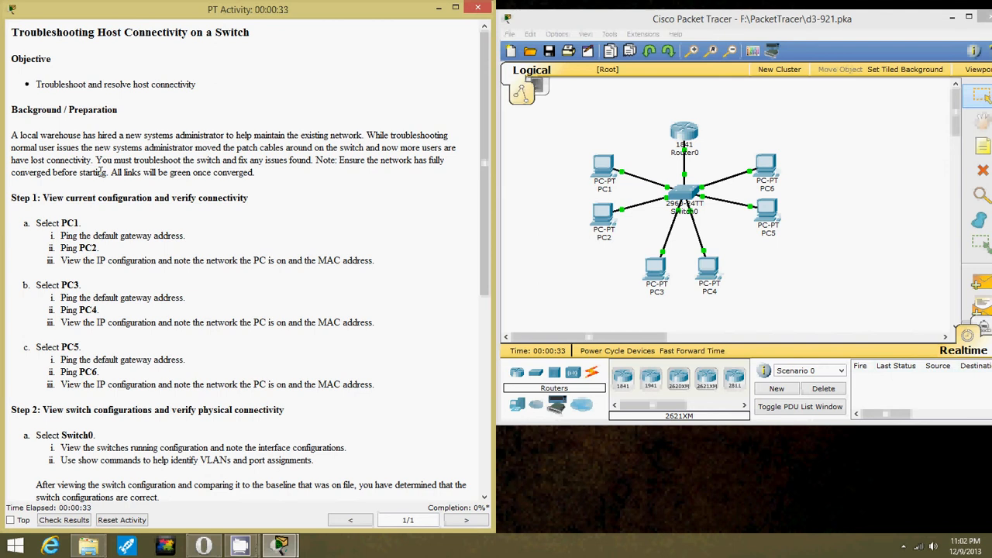
pyautogui.moveTo(273, 206)
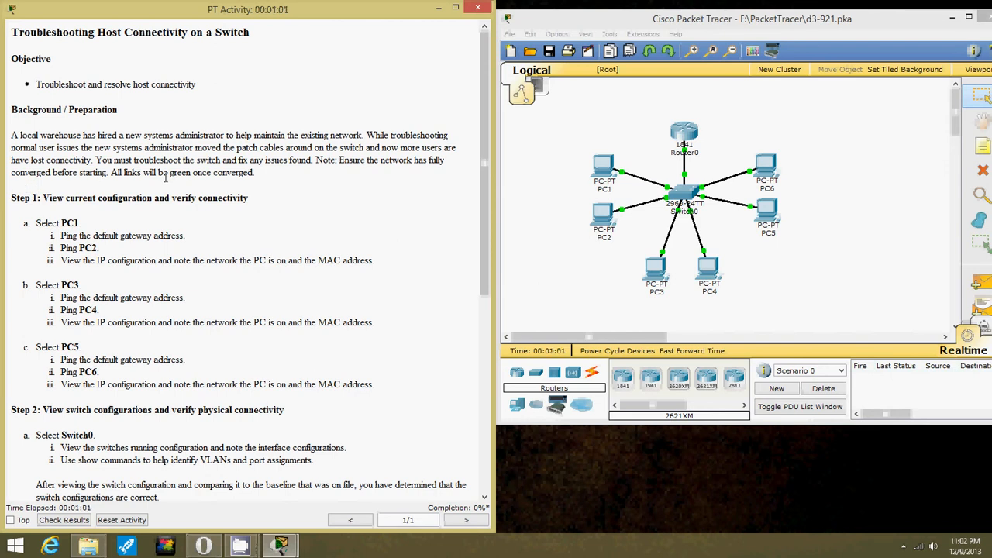
pyautogui.moveTo(267, 180)
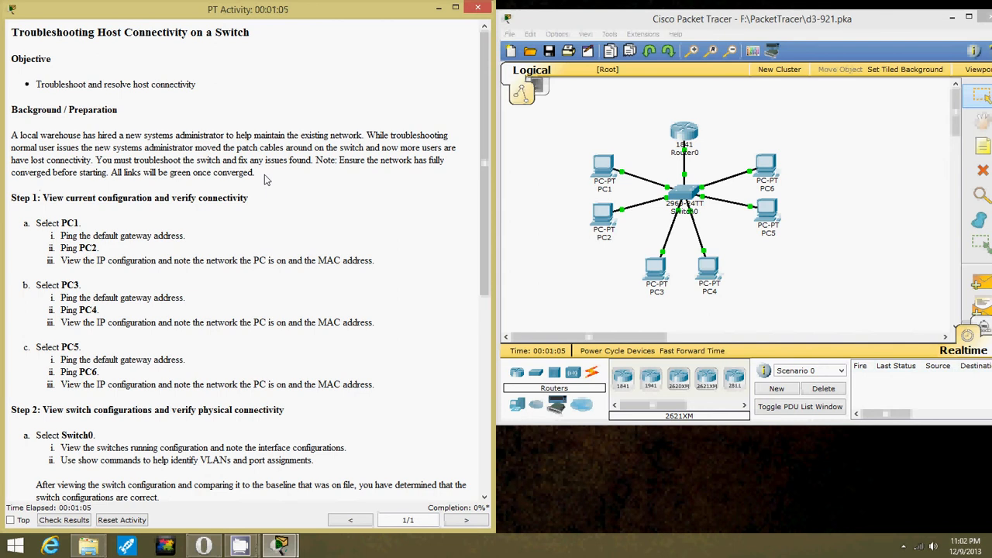
pyautogui.moveTo(344, 183)
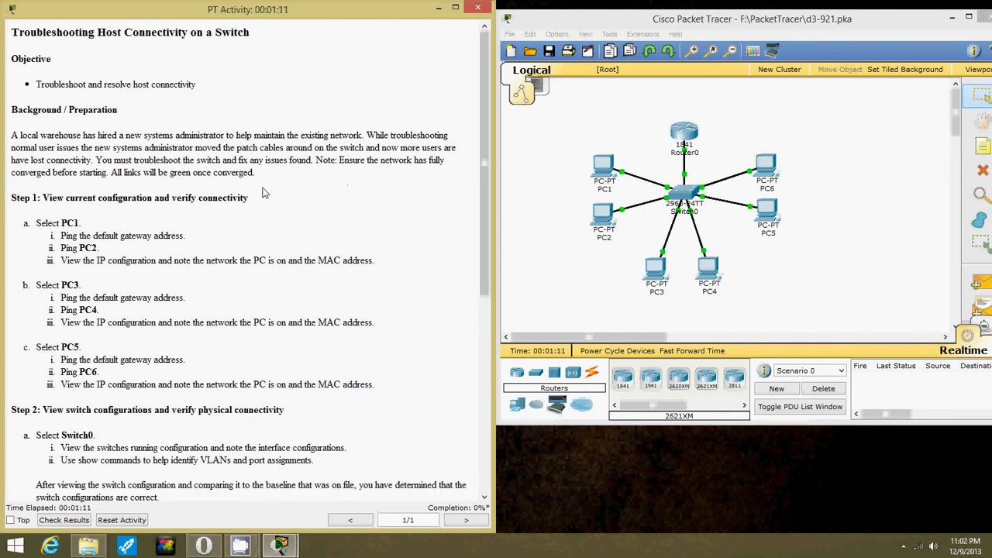
pyautogui.moveTo(43, 194)
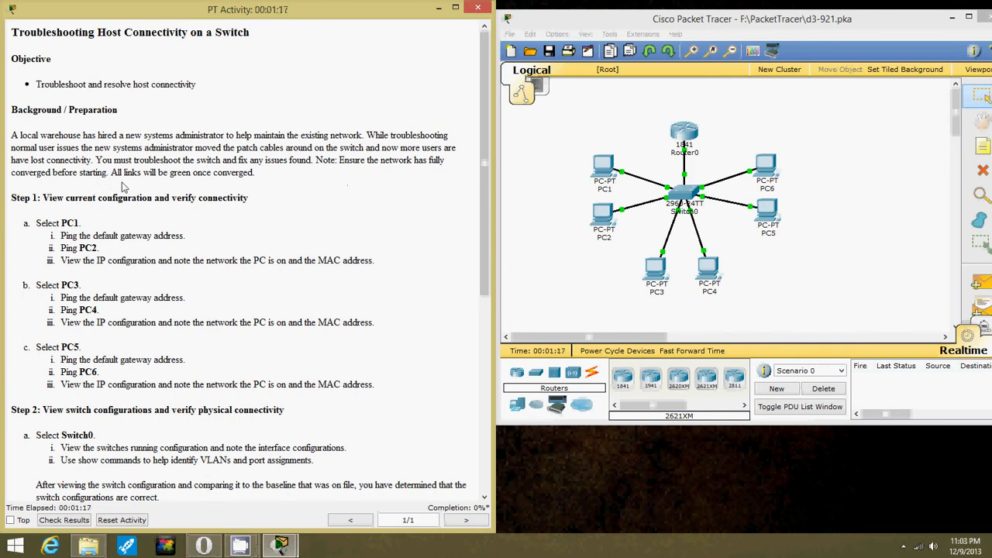
pyautogui.moveTo(282, 187)
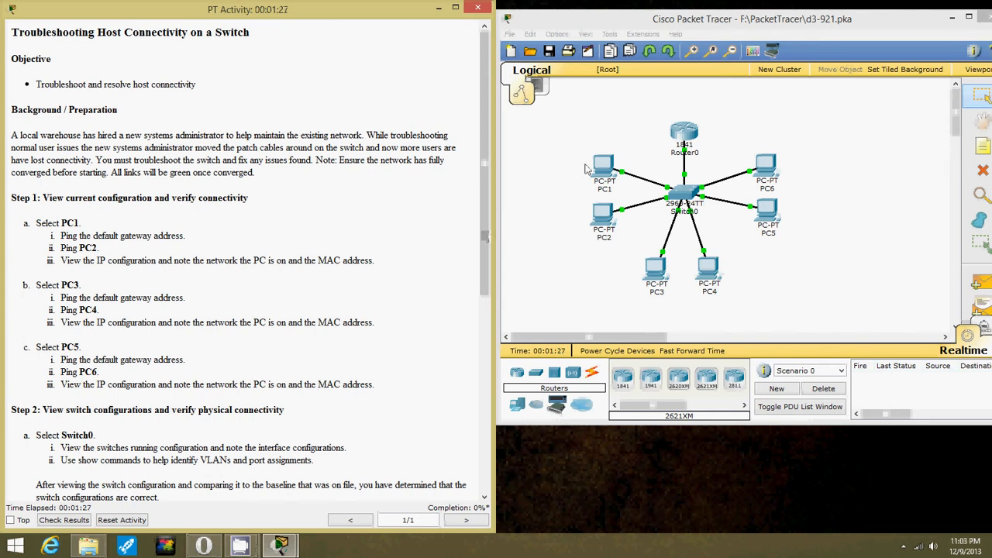
# Step: From PC1's command prompt, ping the default gateway 192.168.0.1 (requests time out)
pyautogui.doubleClick(604, 171)
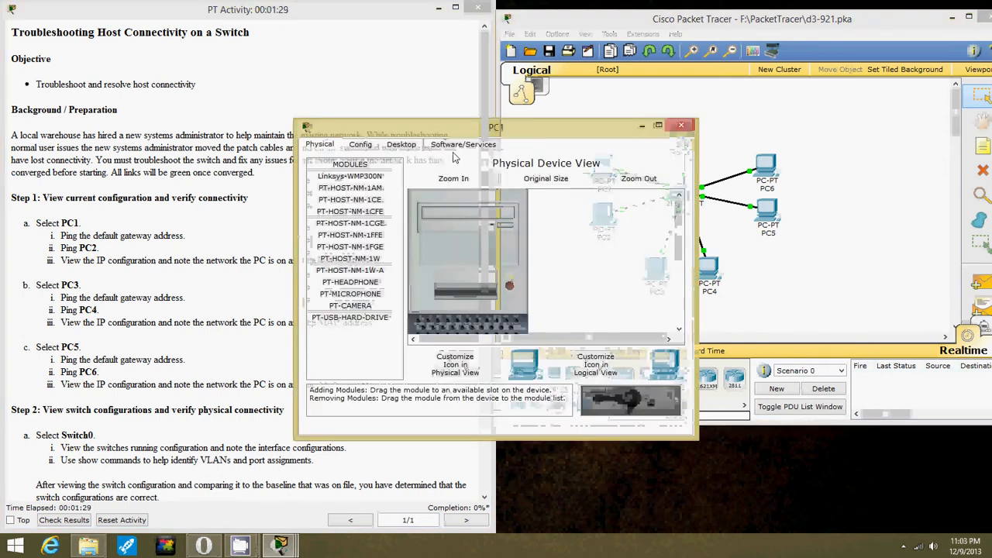
pyautogui.click(401, 146)
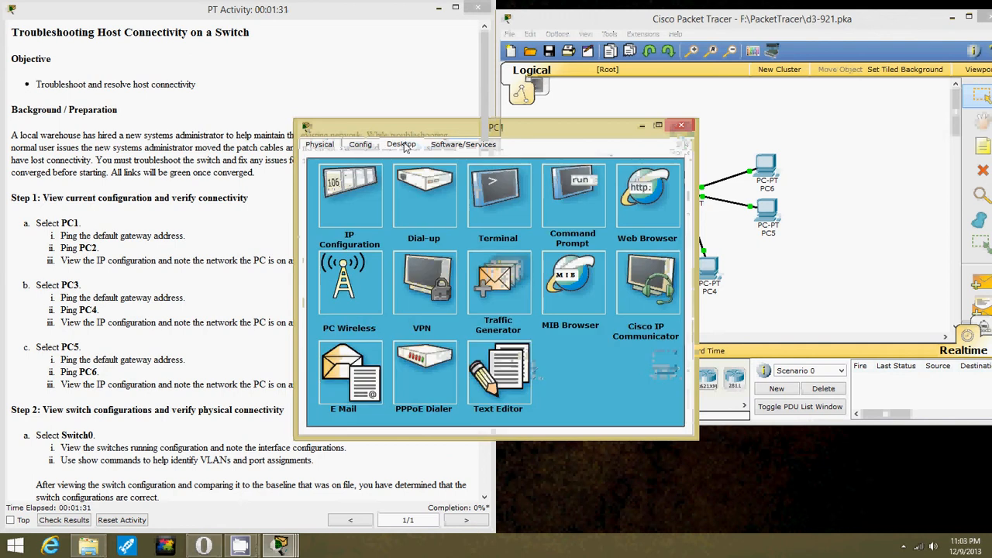
pyautogui.click(349, 194)
pyautogui.write('192.168')
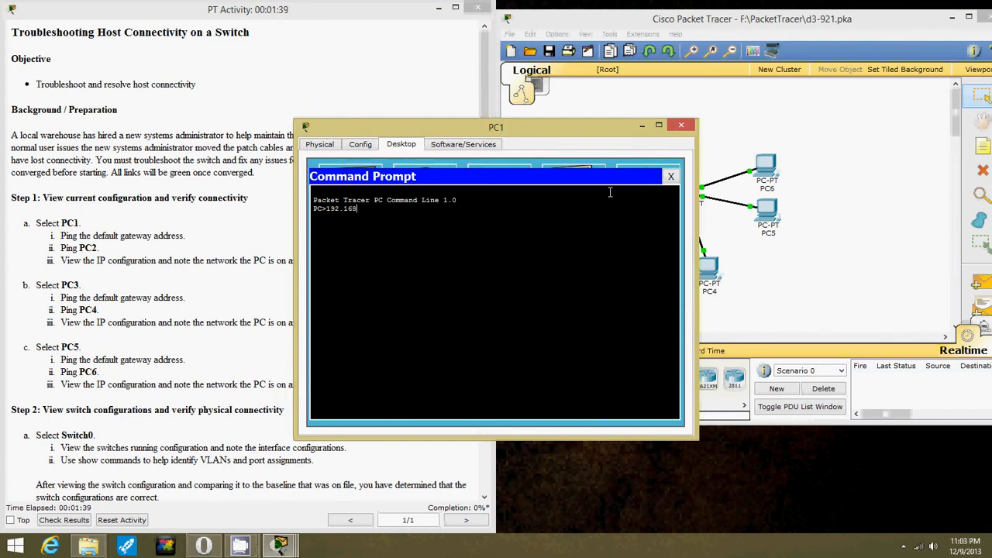
pyautogui.write('.0.')
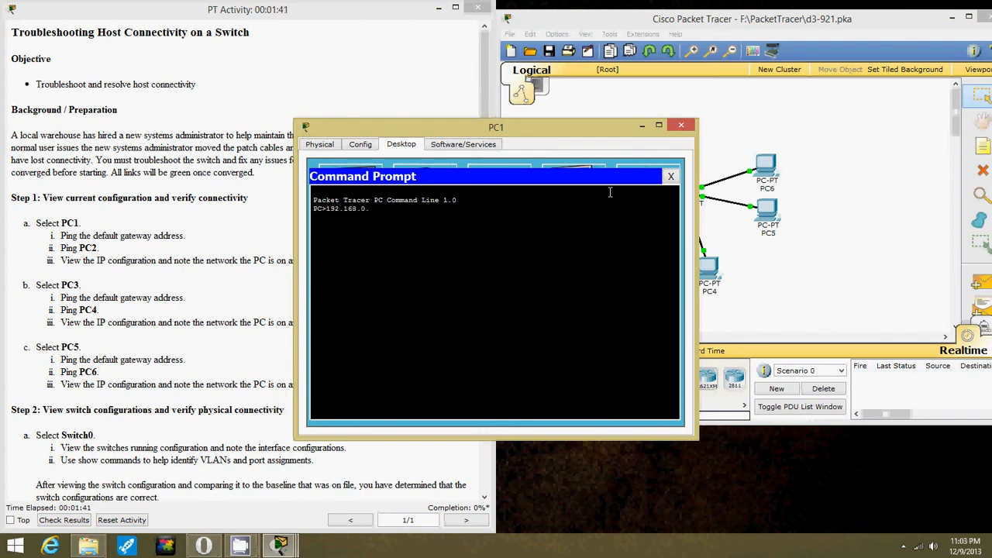
pyautogui.write('1')
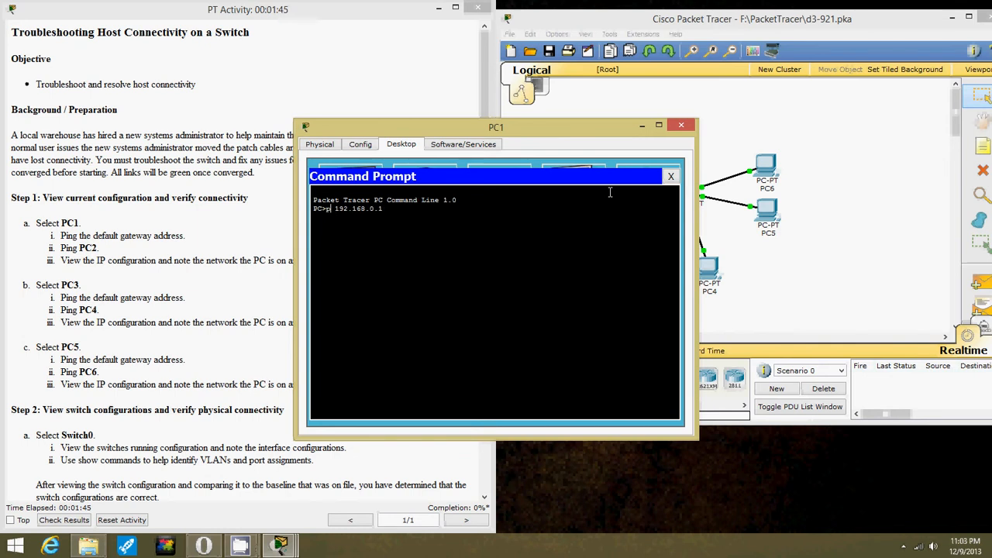
pyautogui.write('ing')
pyautogui.press('enter')
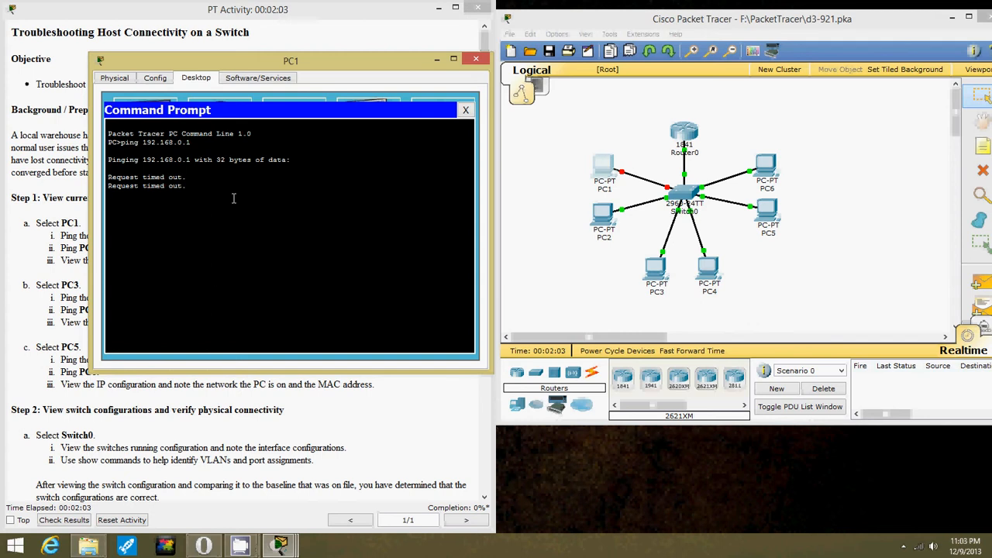
# Step: From PC1, ping PC2 at 192.168.20.3 (fails) and show the address settings with ipconfig
pyautogui.moveTo(292, 61); pyautogui.dragTo(402, 55)
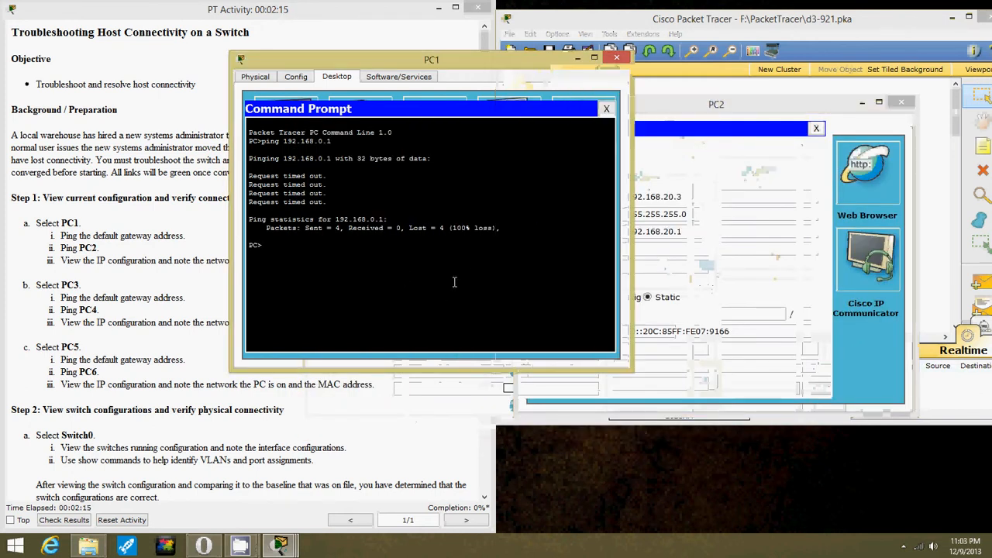
pyautogui.write('ping 192.168.20.3')
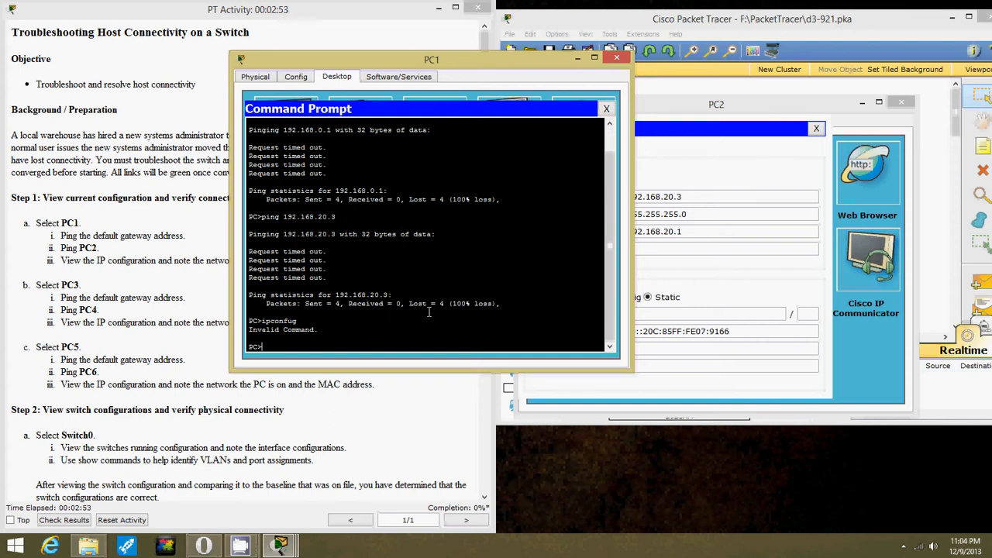
pyautogui.moveTo(426, 338)
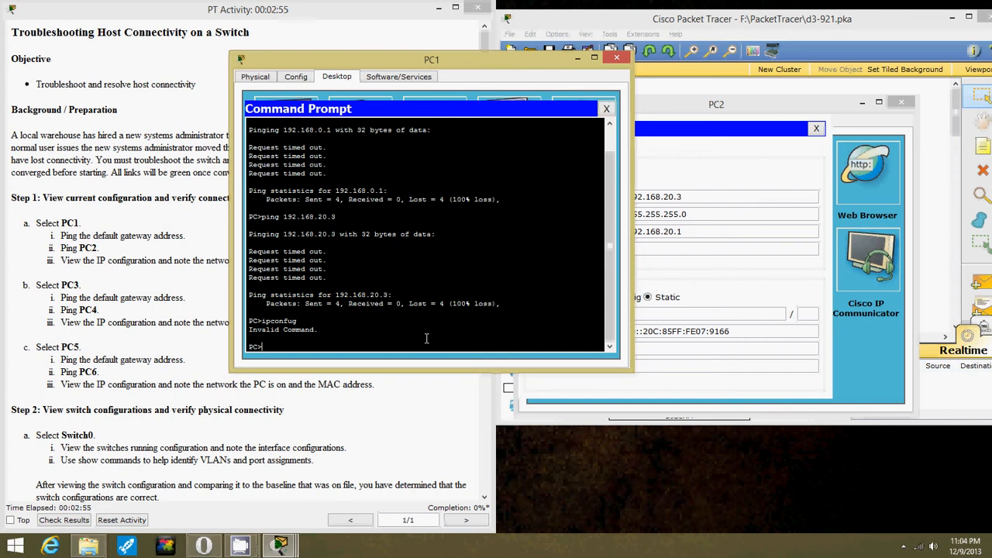
pyautogui.write('ipconfug')
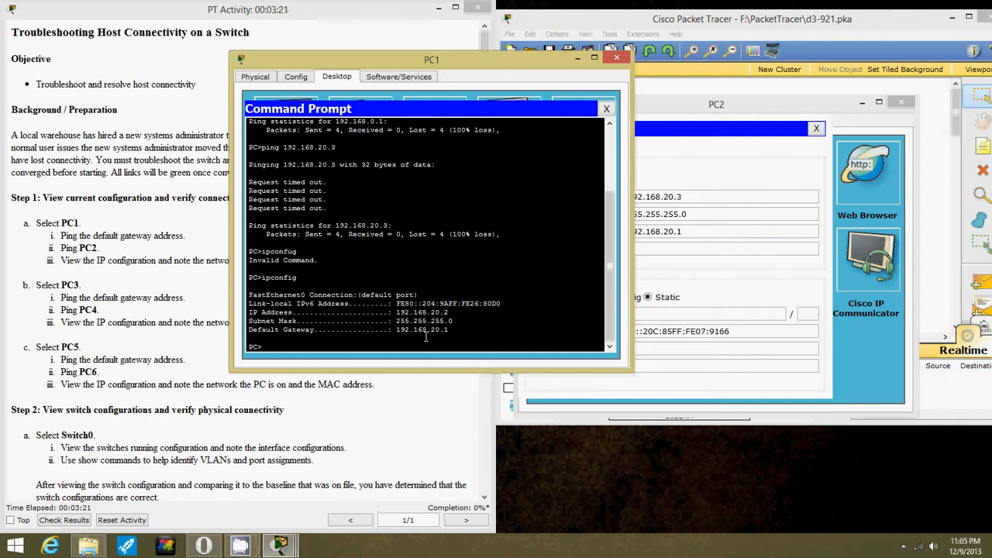
pyautogui.moveTo(617, 59)
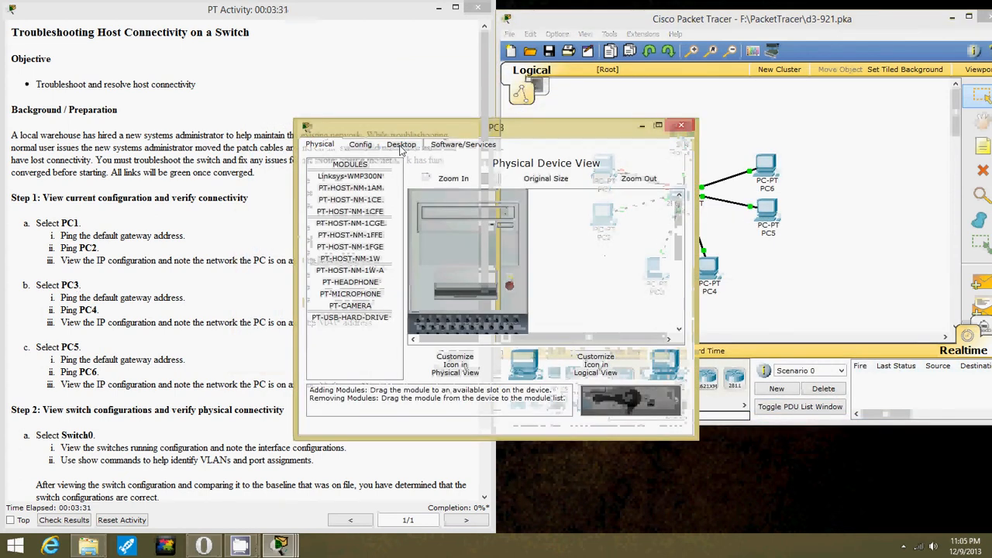
# Step: From PC3's command prompt, ping gateway 192.168.40.1 (100% loss) and move the console aside
pyautogui.click(400, 146)
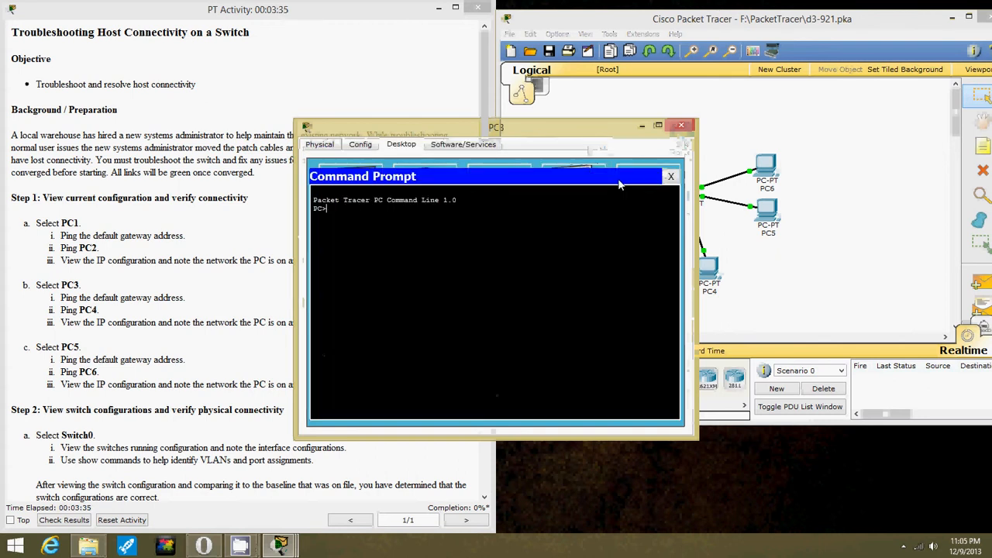
pyautogui.write('ping')
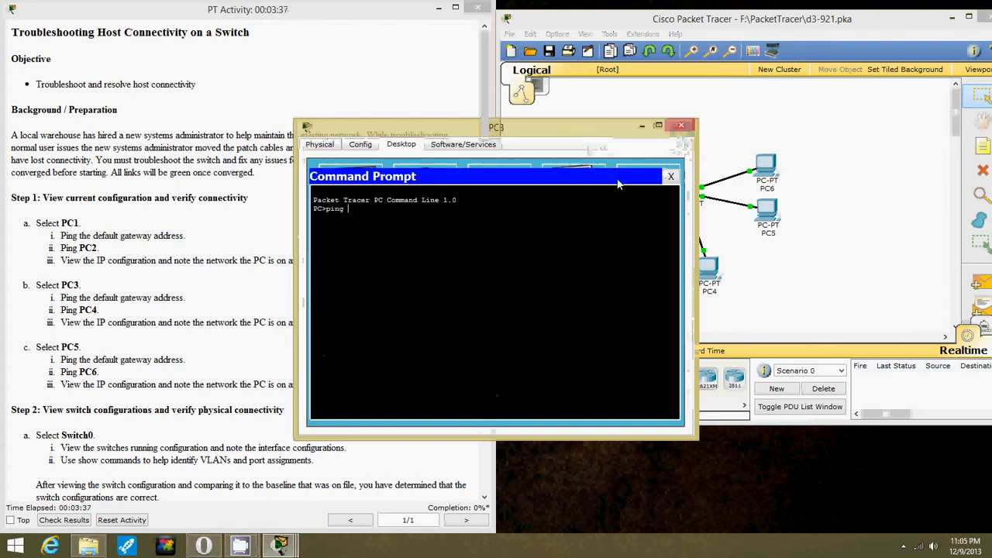
pyautogui.write('192.168')
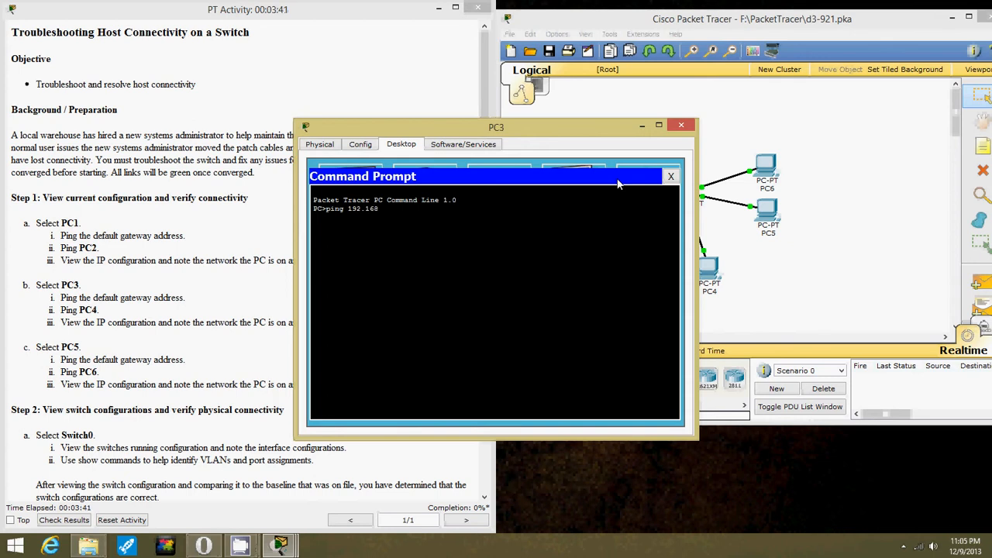
pyautogui.write('.40.1')
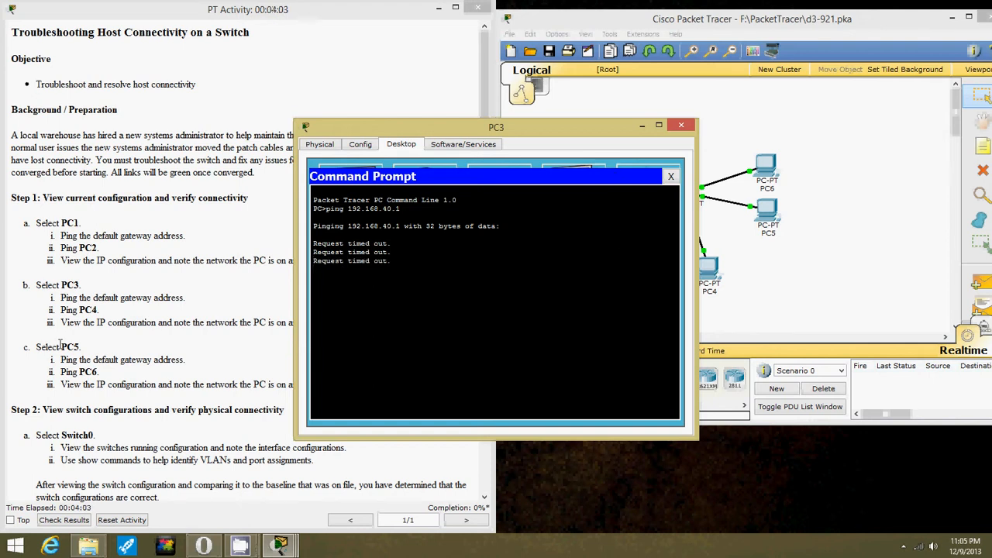
pyautogui.moveTo(387, 329)
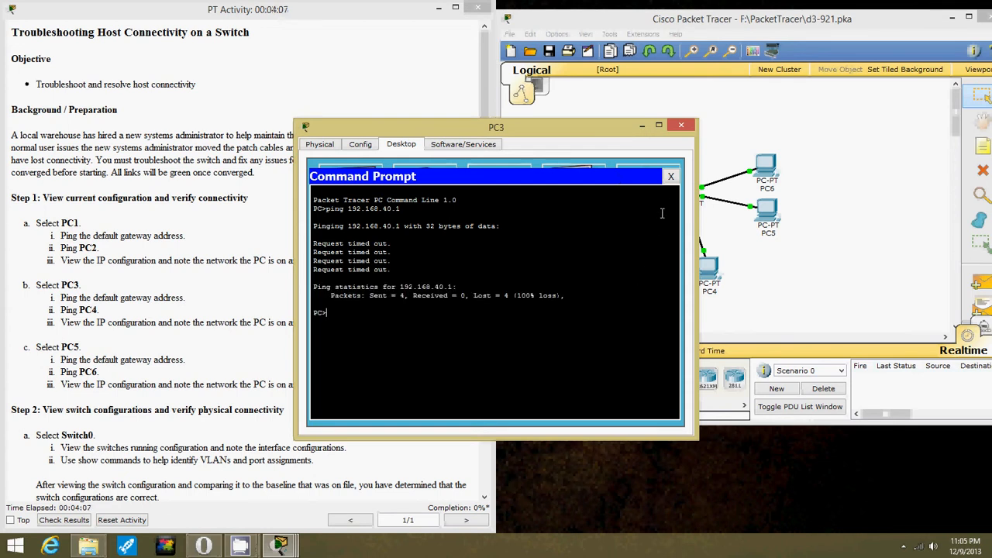
pyautogui.moveTo(496, 127); pyautogui.dragTo(276, 119)
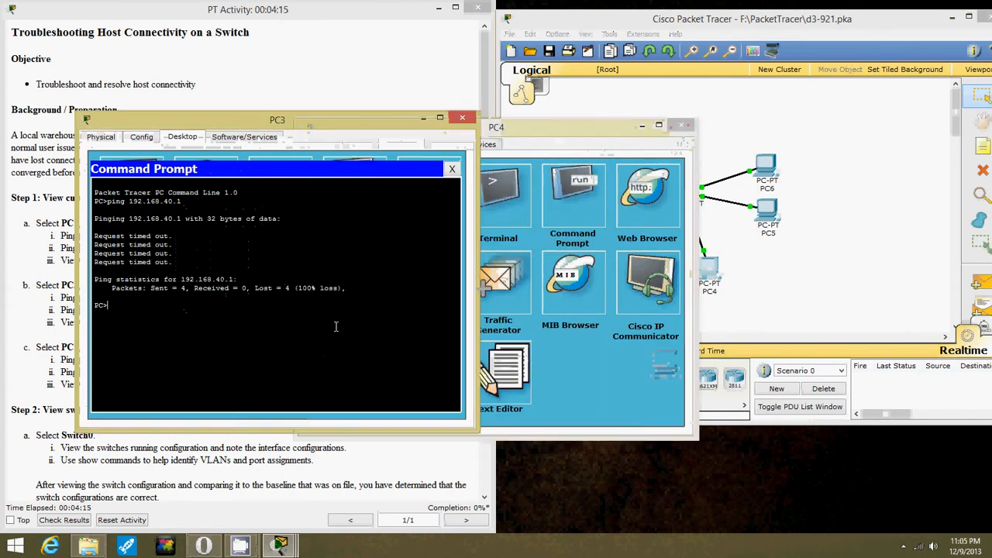
# Step: From PC3, ping 192.168.40.3 (fails), show ipconfig with address 192.168.40.2, and close PC3's window
pyautogui.write('ping 192.168.40.3')
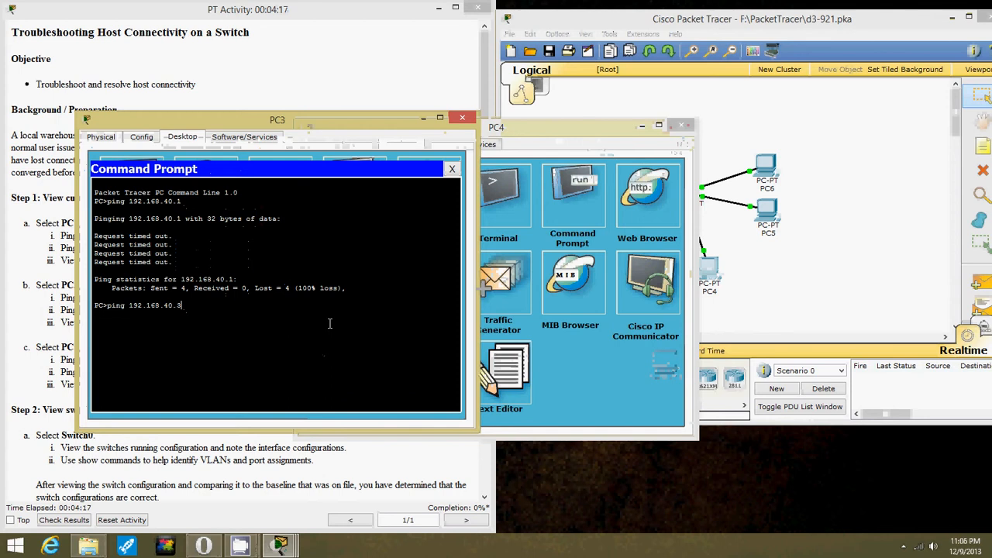
pyautogui.press('enter')
pyautogui.write('ip')
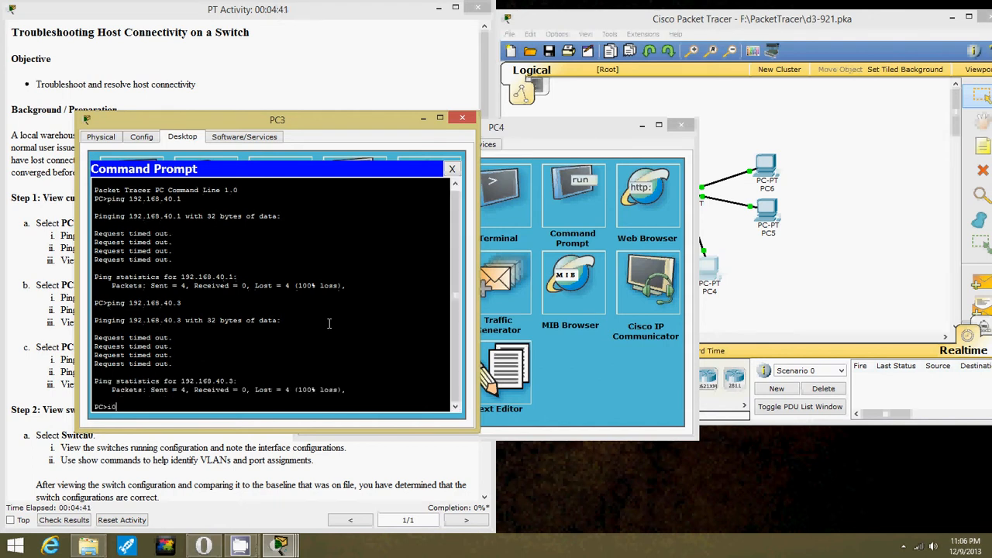
pyautogui.write('config')
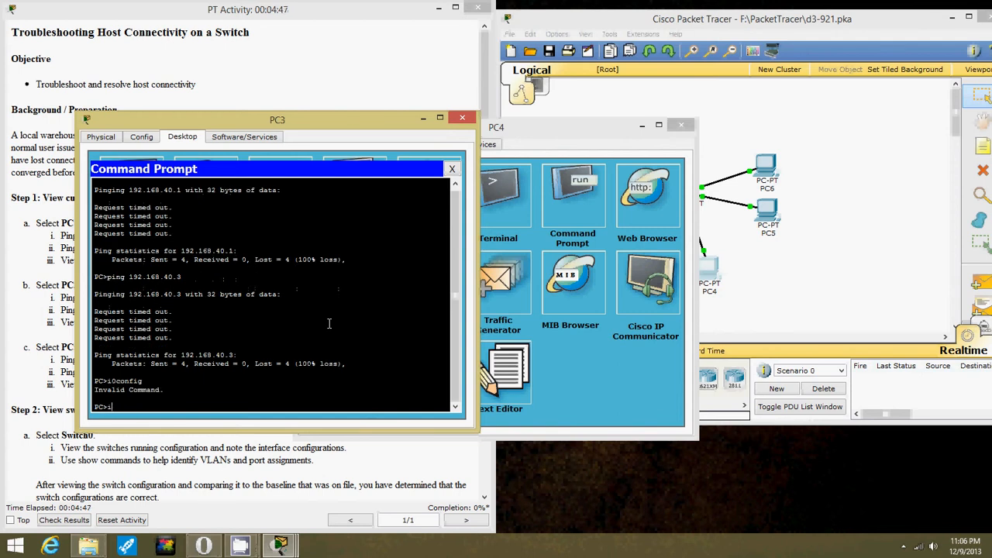
pyautogui.write('pconfig')
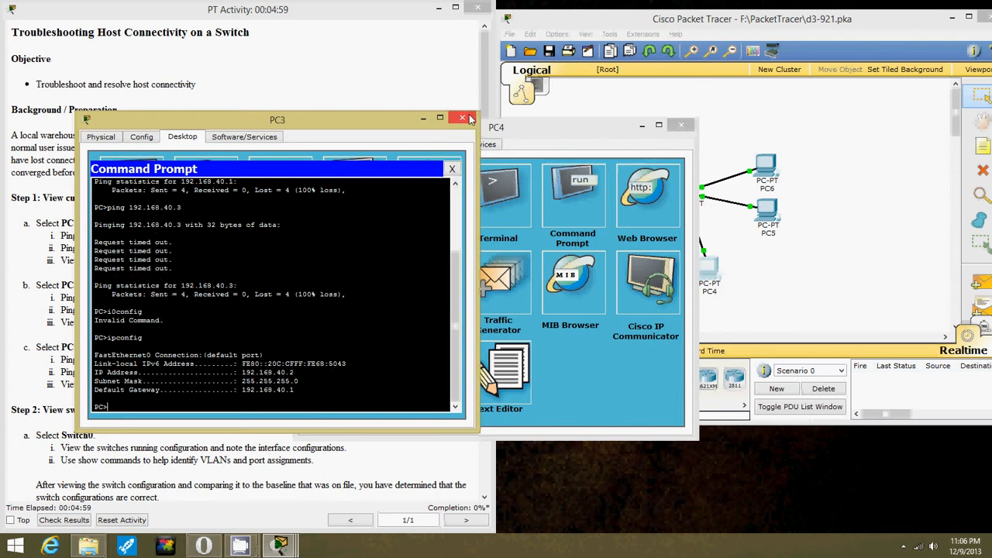
pyautogui.moveTo(462, 118)
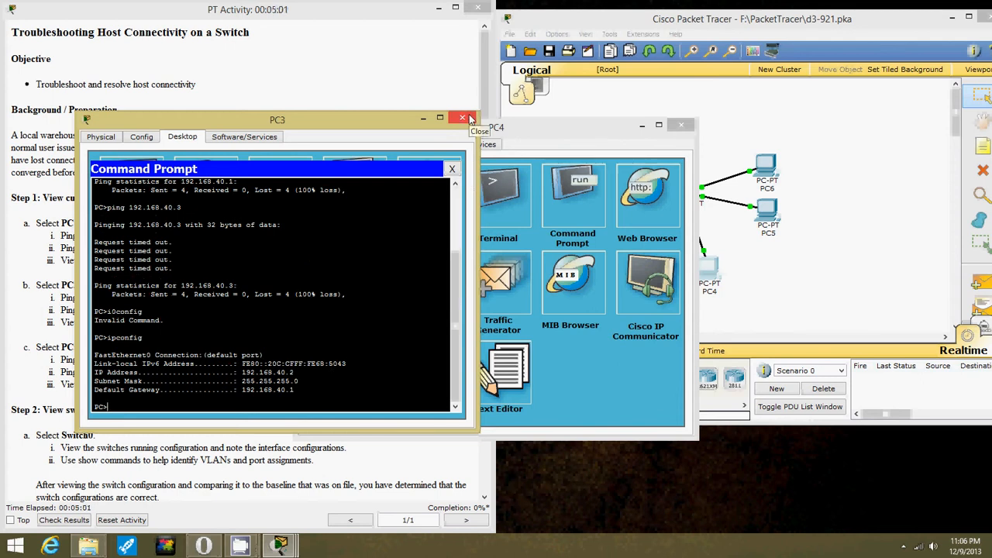
pyautogui.click(462, 120)
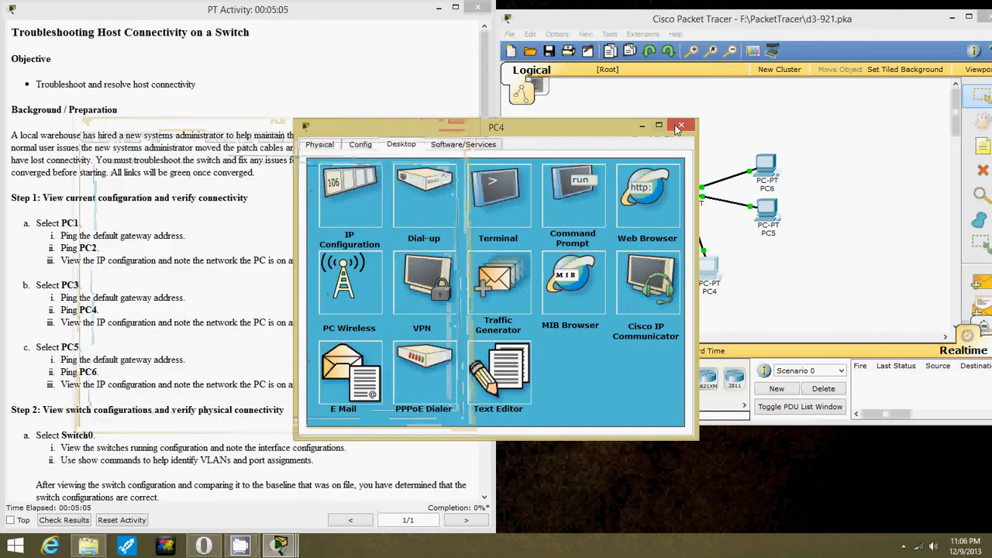
# Step: Check PC5's IP configuration and ping its gateway 192.168.30.1, which loses every packet
pyautogui.click(679, 125)
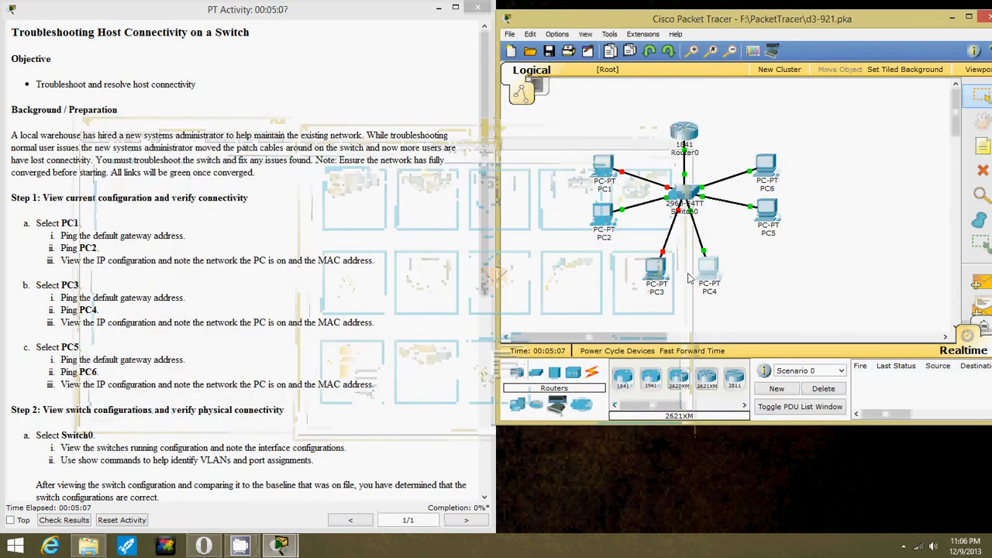
pyautogui.doubleClick(767, 217)
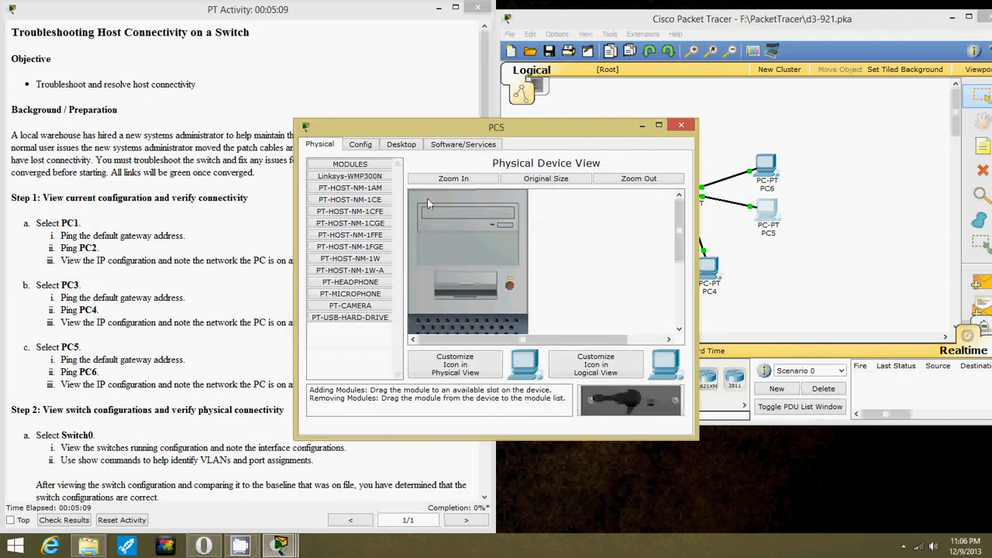
pyautogui.click(400, 144)
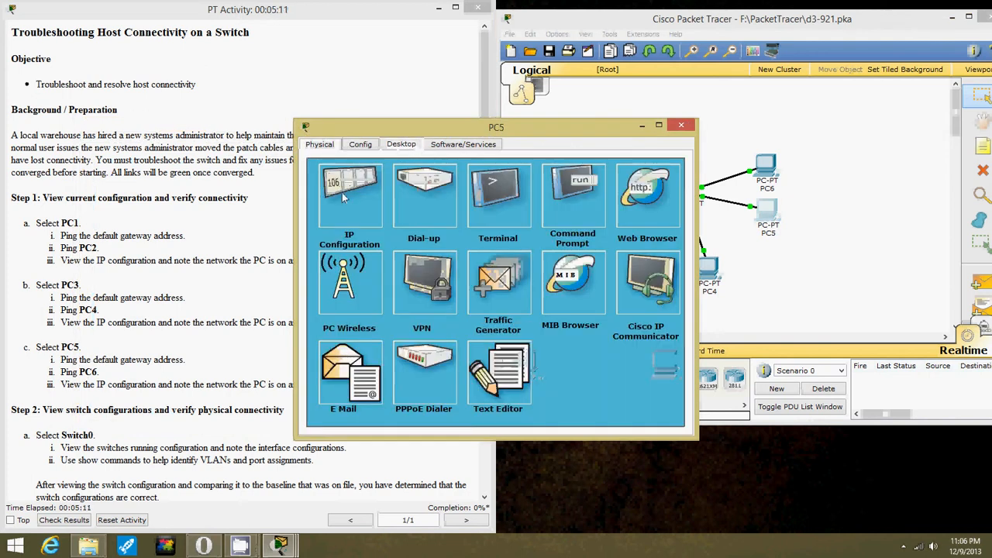
pyautogui.click(349, 193)
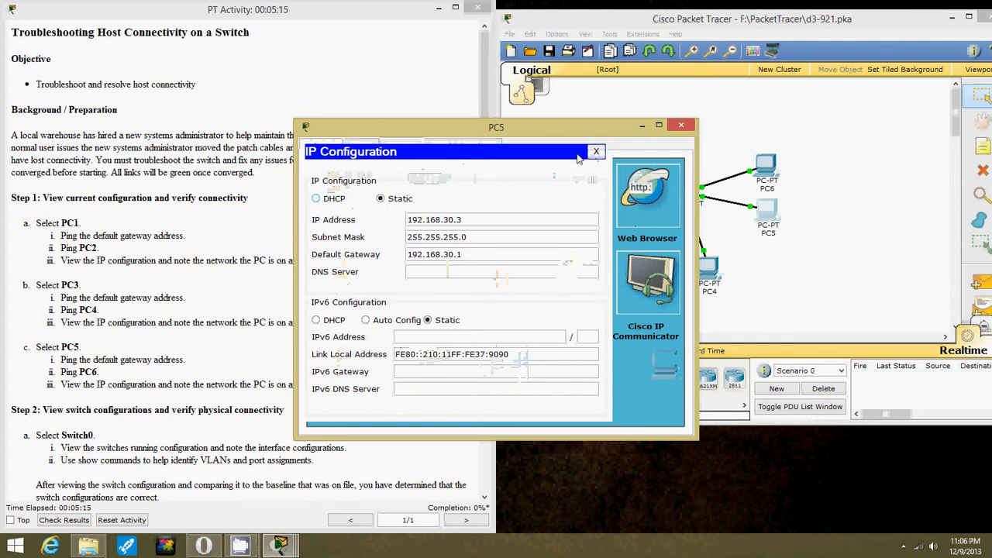
pyautogui.click(595, 152)
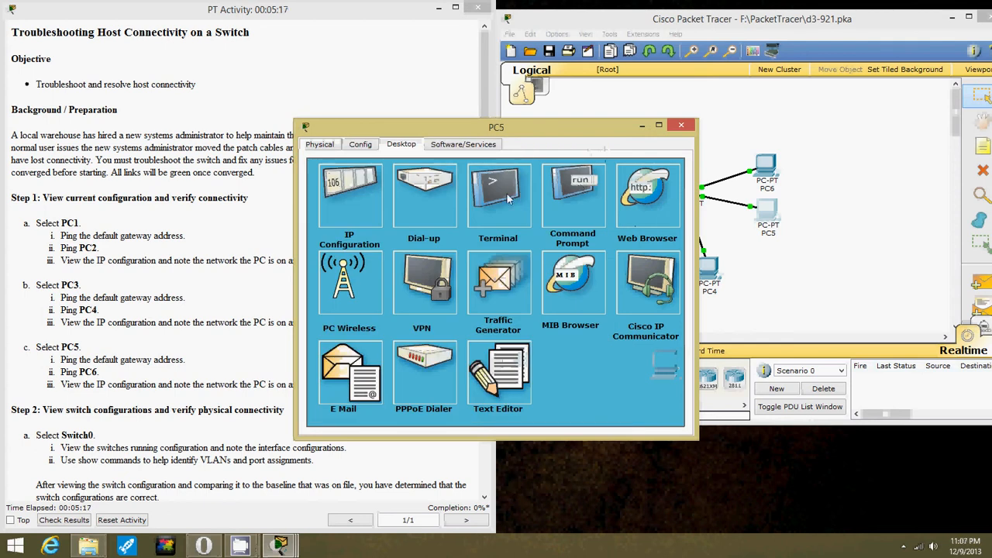
pyautogui.click(572, 194)
pyautogui.write('ping 192')
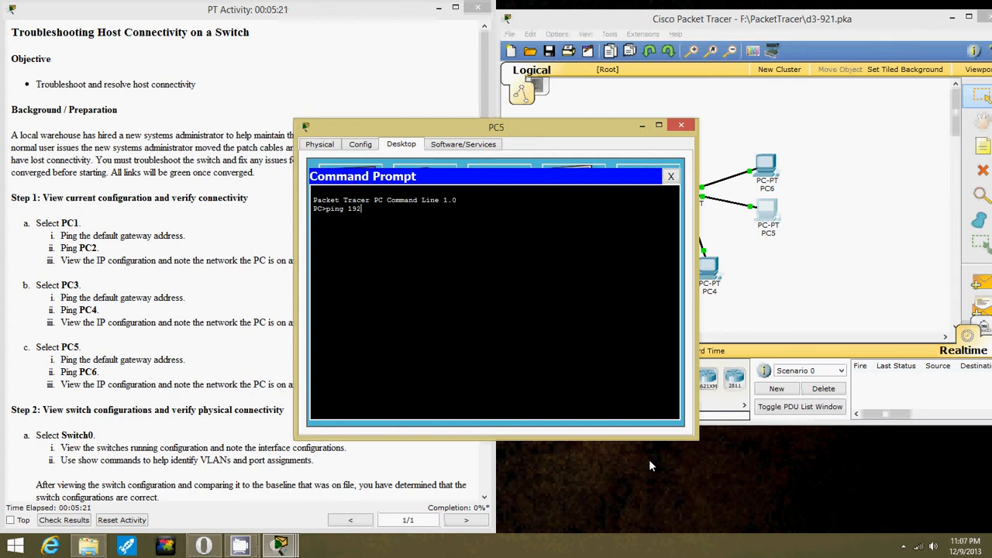
pyautogui.write('.168.2')
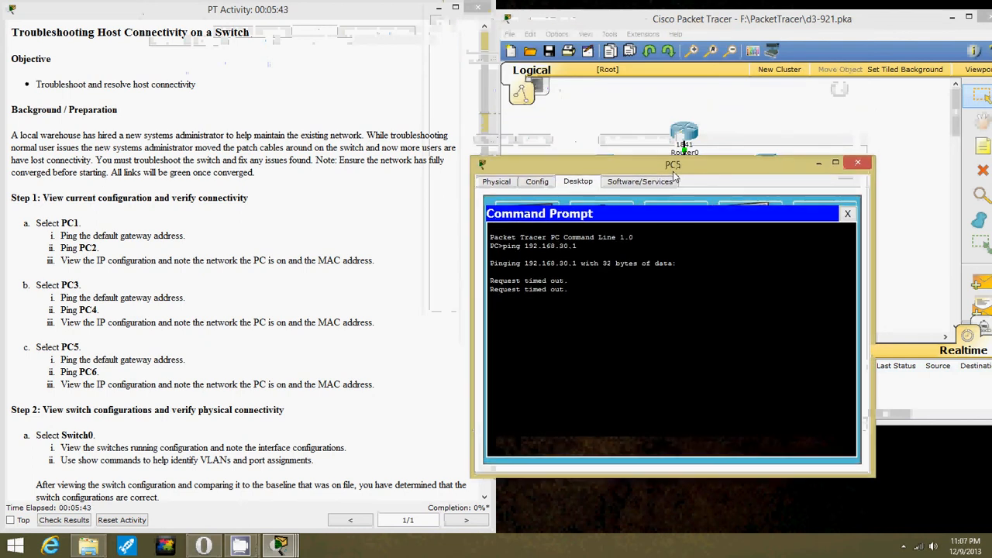
# Step: Review PC6's IP configuration, then from PC5 ping 192.168.30.2, which also times out
pyautogui.moveTo(672, 164); pyautogui.dragTo(648, 163)
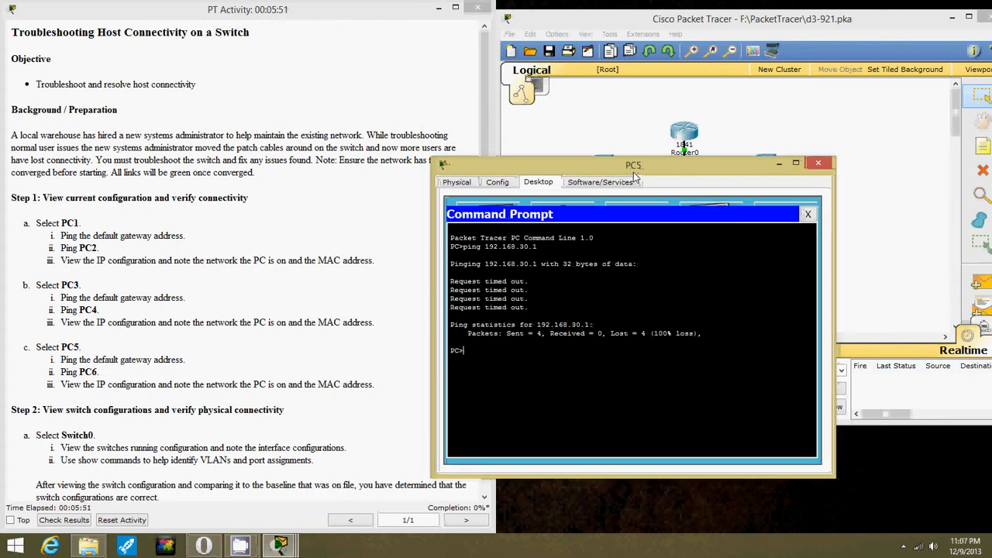
pyautogui.moveTo(719, 172)
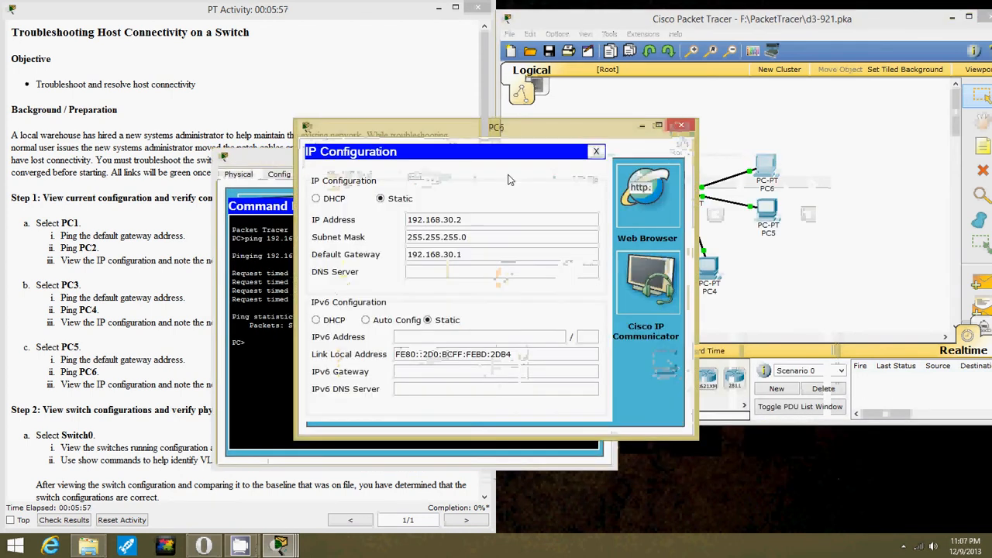
pyautogui.click(595, 152)
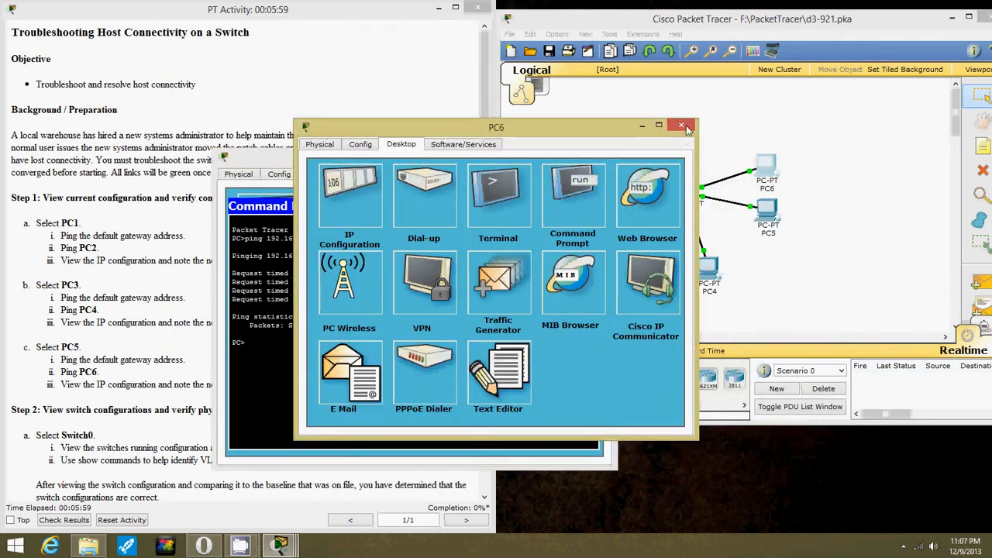
pyautogui.click(680, 124)
pyautogui.write('ping 192.168.30.2')
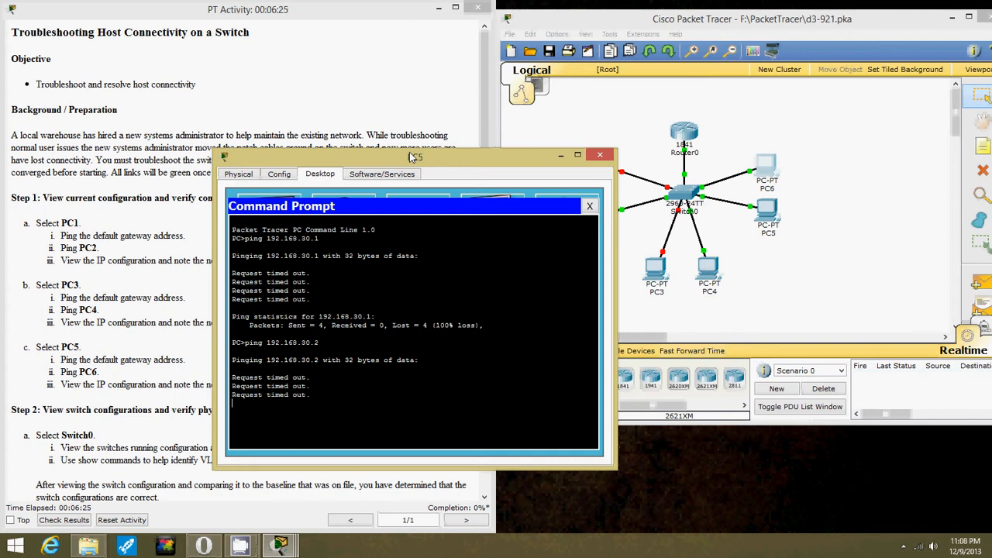
pyautogui.moveTo(416, 156); pyautogui.dragTo(493, 58)
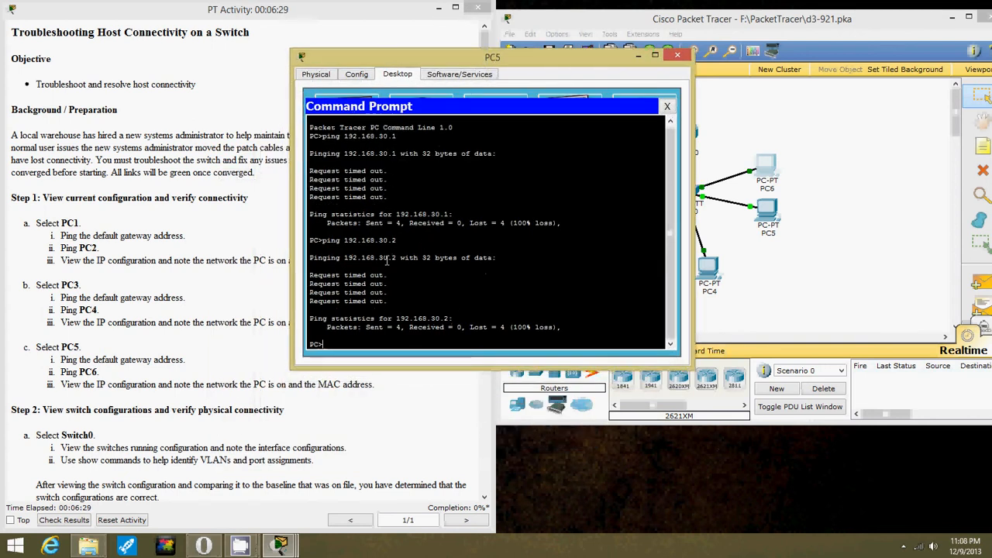
pyautogui.write('ip')
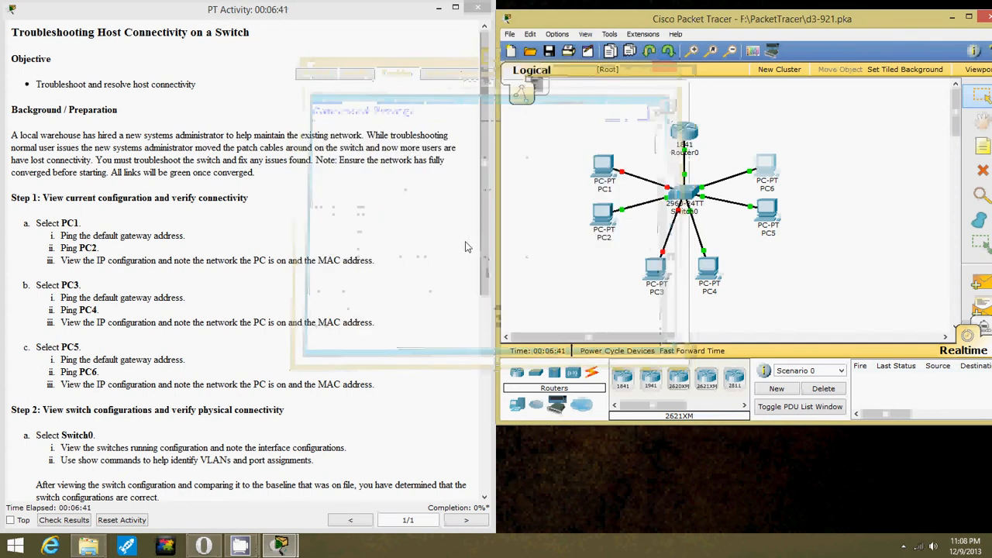
# Step: Show Switch0's running-config (access VLAN 200, port-security) and place it beside the topology
pyautogui.scroll(-3)
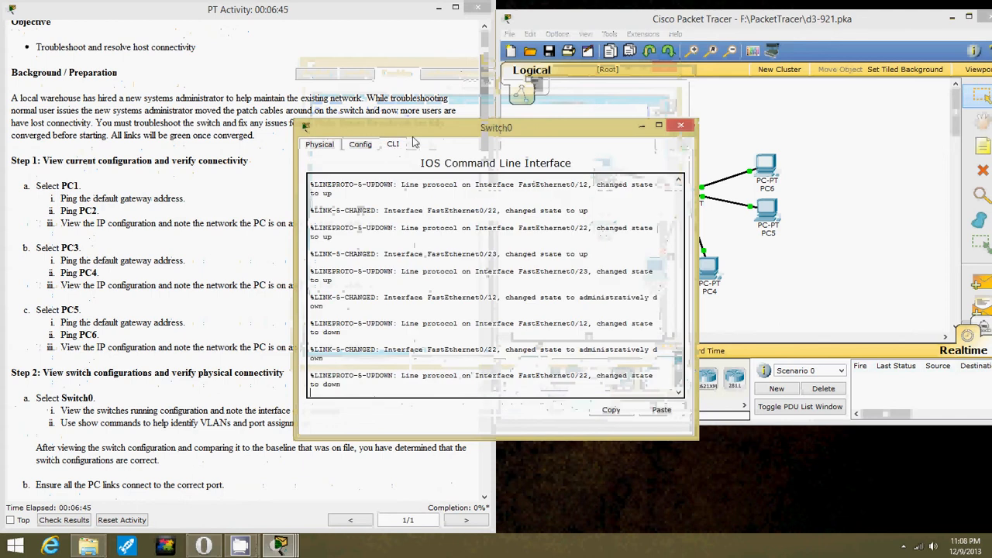
pyautogui.moveTo(496, 127); pyautogui.dragTo(660, 125)
pyautogui.write('en')
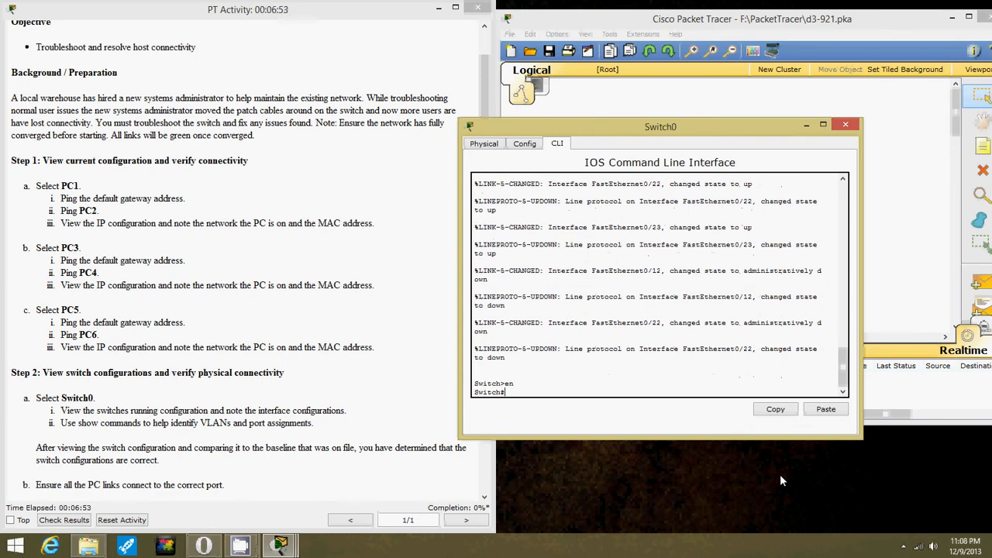
pyautogui.write('show ru')
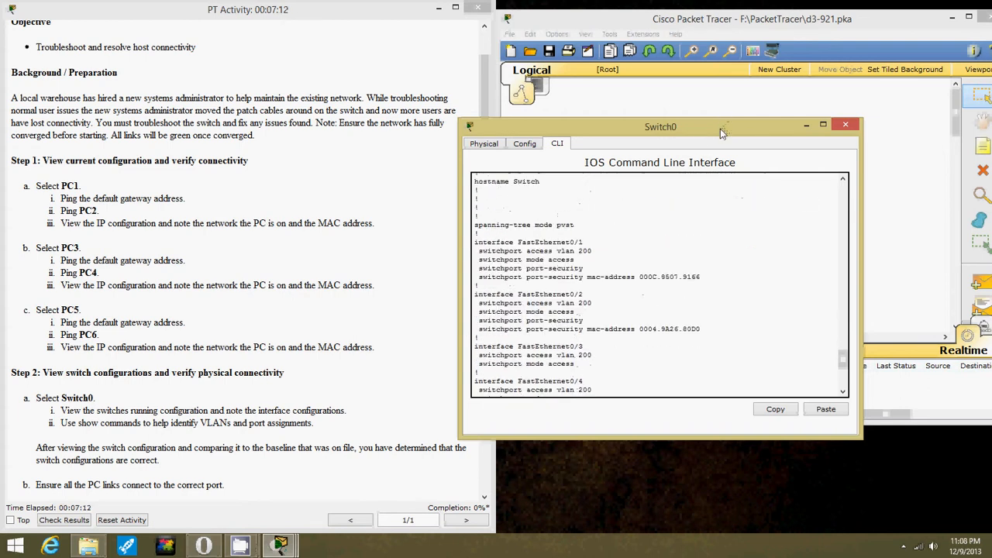
pyautogui.moveTo(661, 127); pyautogui.dragTo(297, 88)
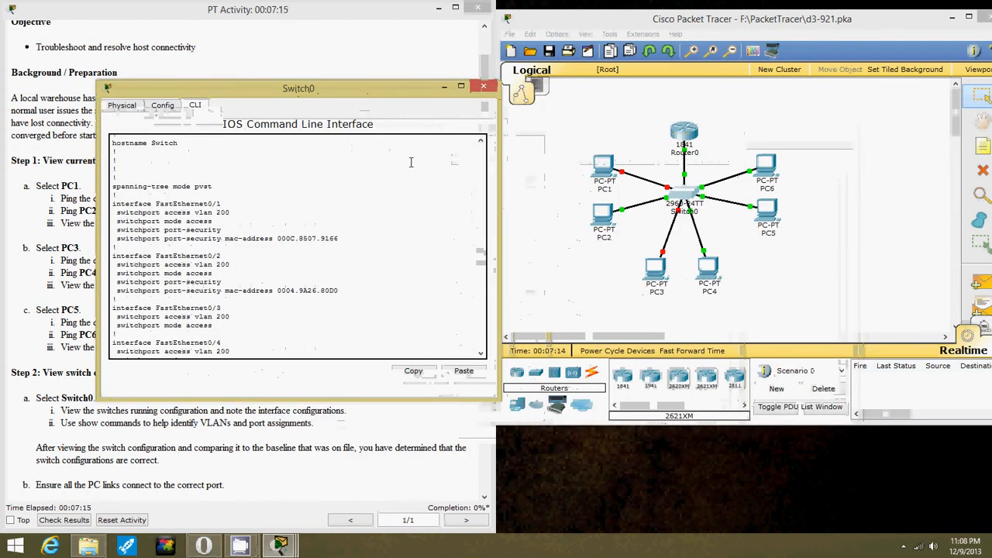
pyautogui.moveTo(570, 217)
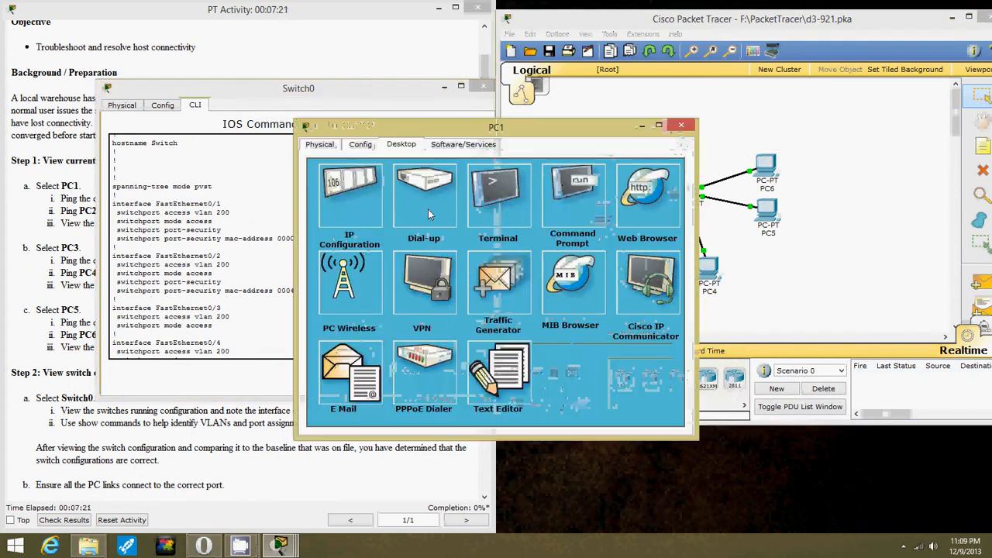
# Step: Check PC2's IP configuration (192.168.20.3, gateway 192.168.20.1) and bring up PC3's desktop tools
pyautogui.click(349, 194)
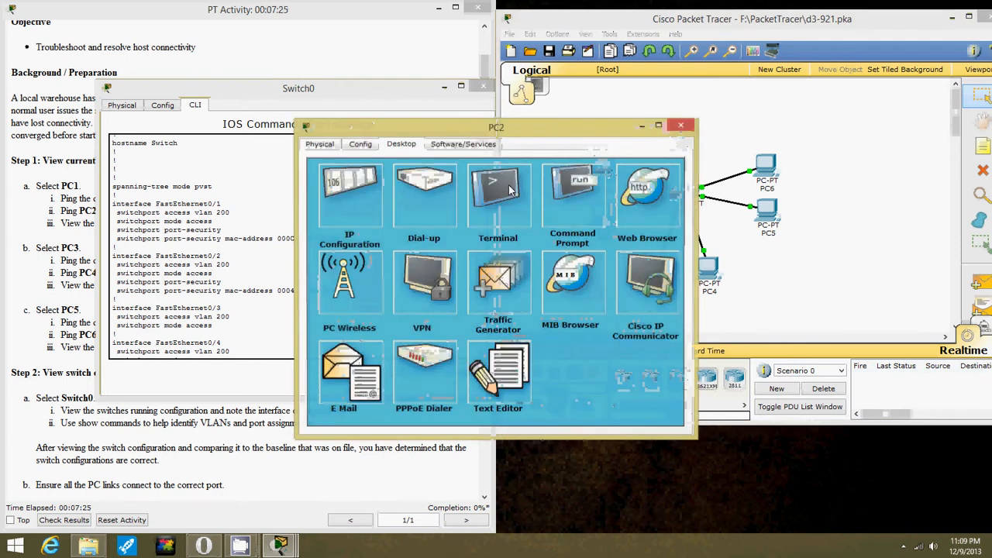
pyautogui.click(349, 194)
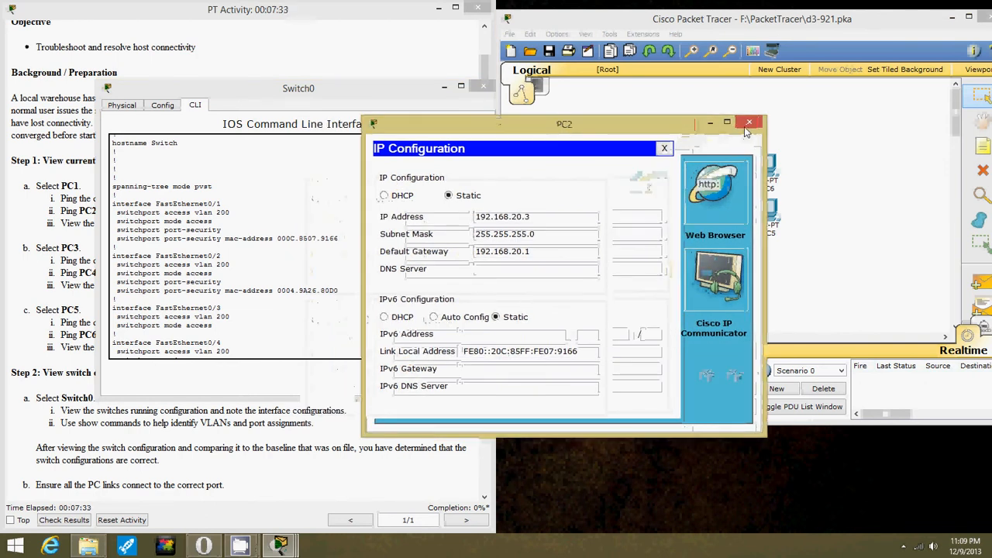
pyautogui.click(749, 121)
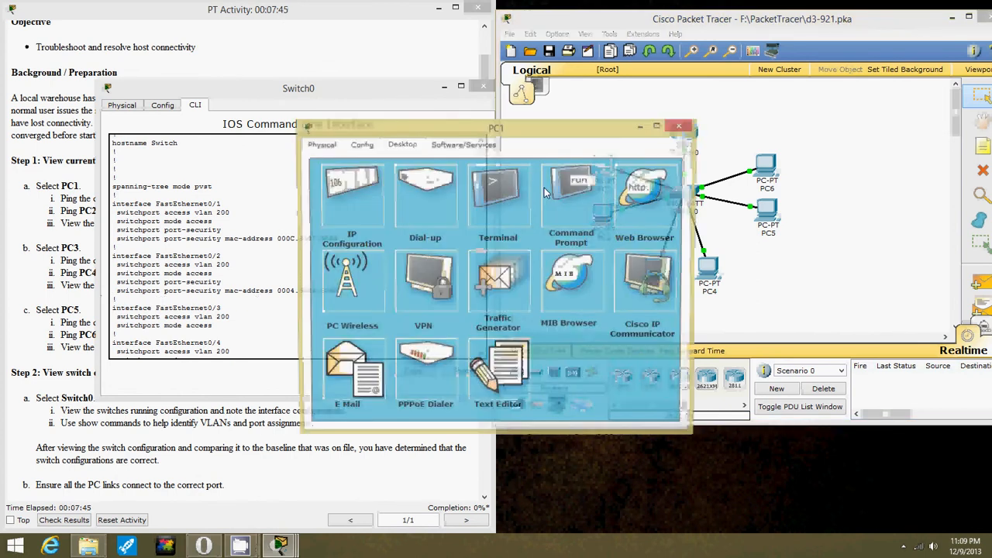
pyautogui.click(352, 198)
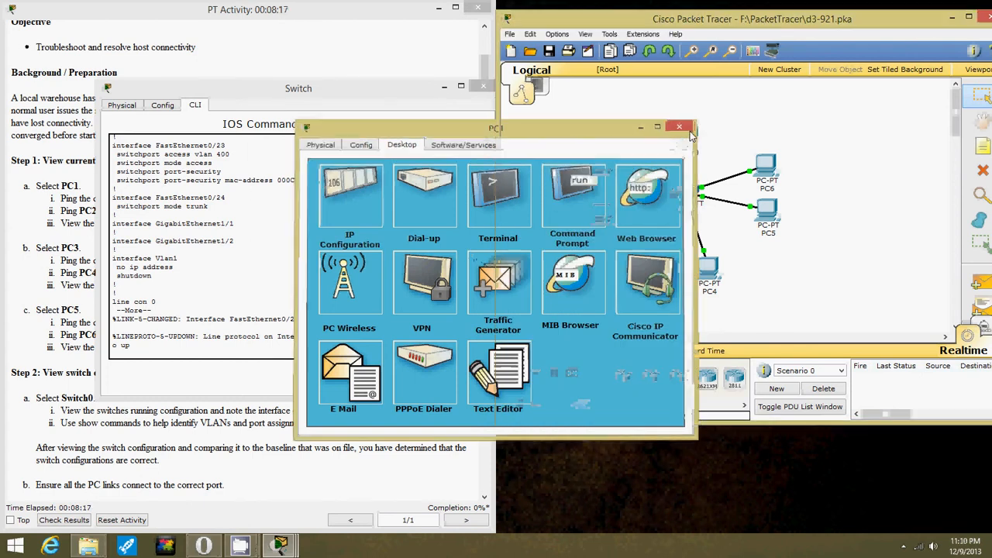
pyautogui.click(679, 127)
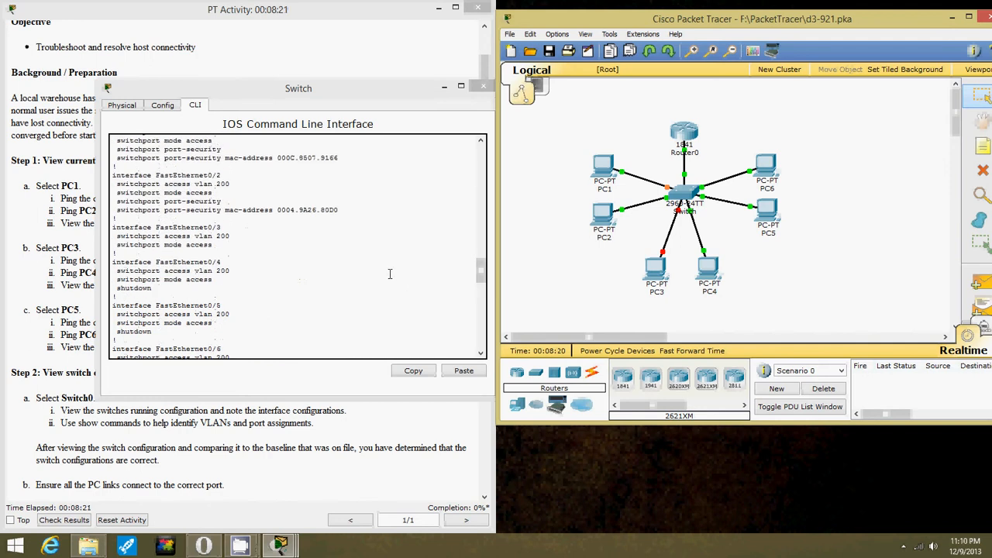
pyautogui.scroll(-3)
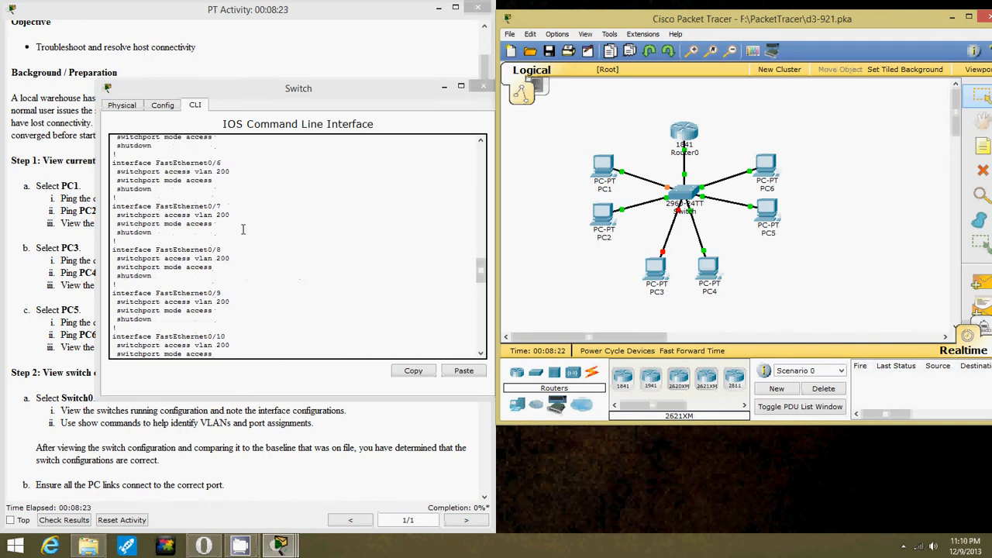
pyautogui.scroll(-3)
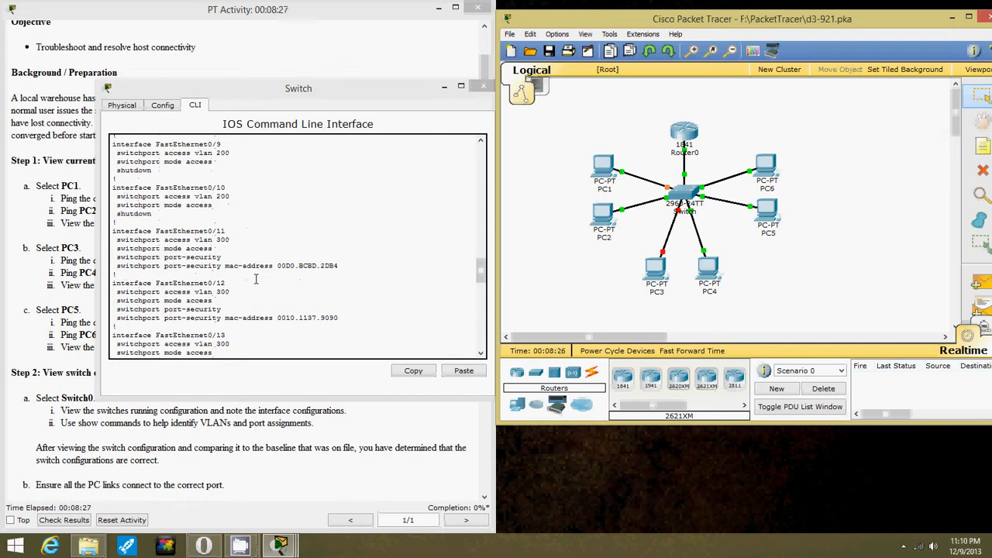
pyautogui.moveTo(310, 272)
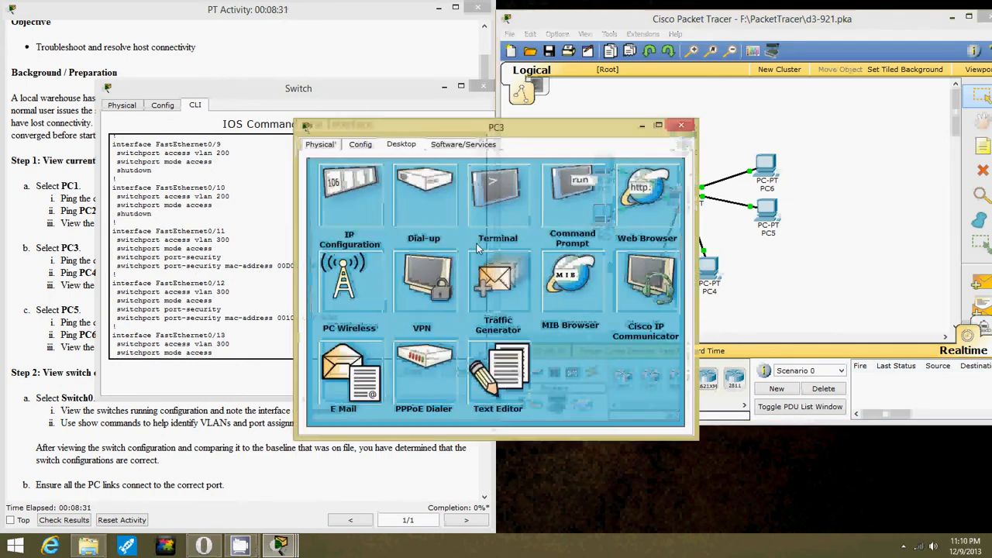
pyautogui.click(350, 194)
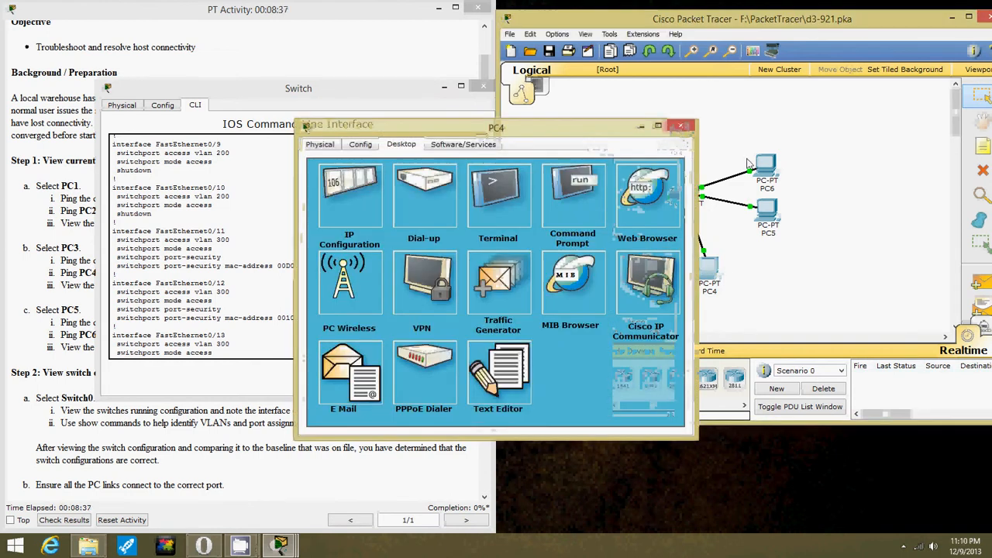
pyautogui.click(348, 193)
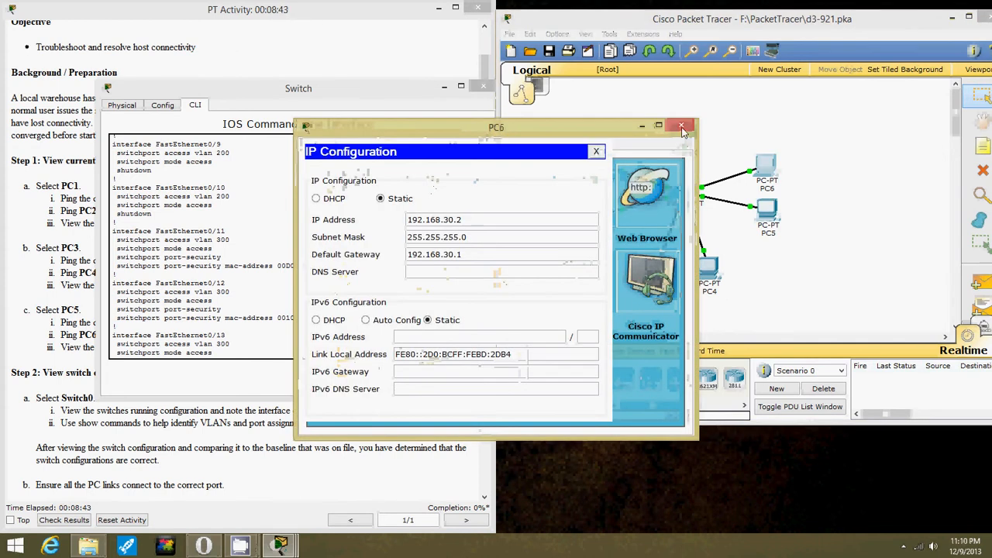
pyautogui.click(680, 126)
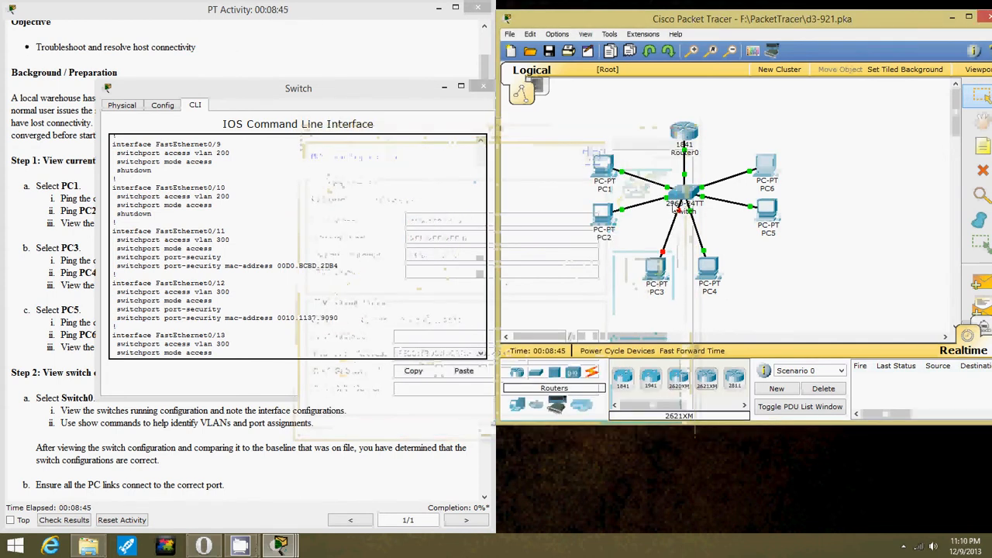
pyautogui.moveTo(701, 194)
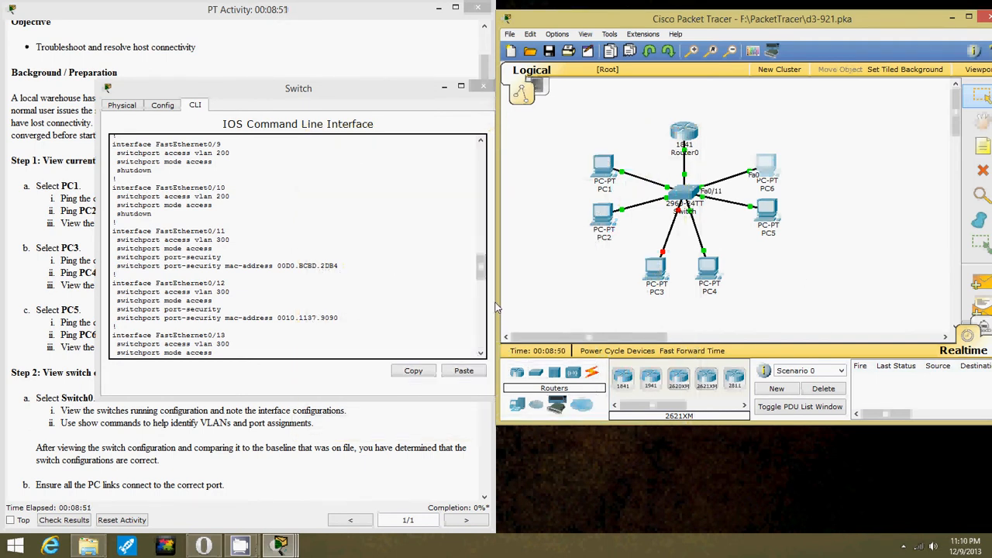
pyautogui.moveTo(743, 233)
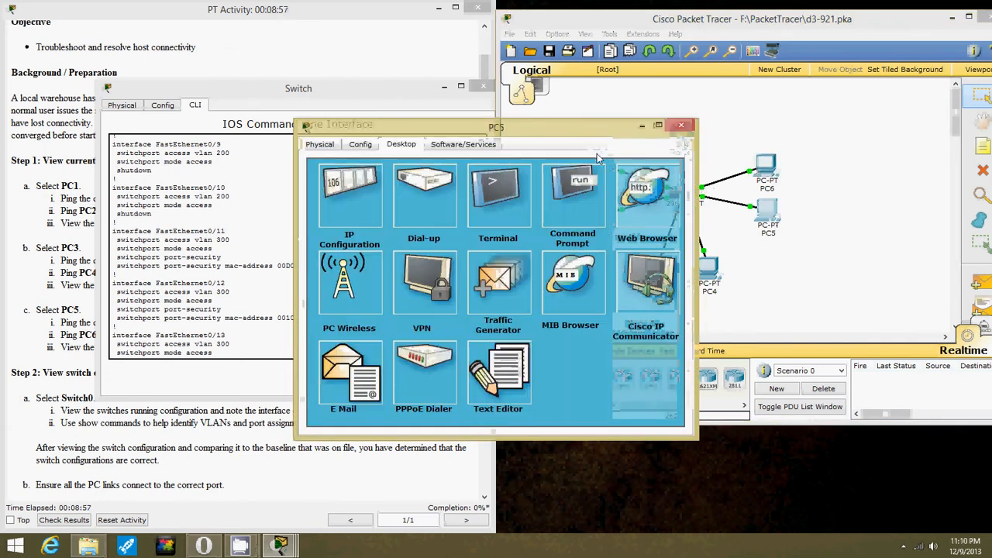
pyautogui.click(681, 124)
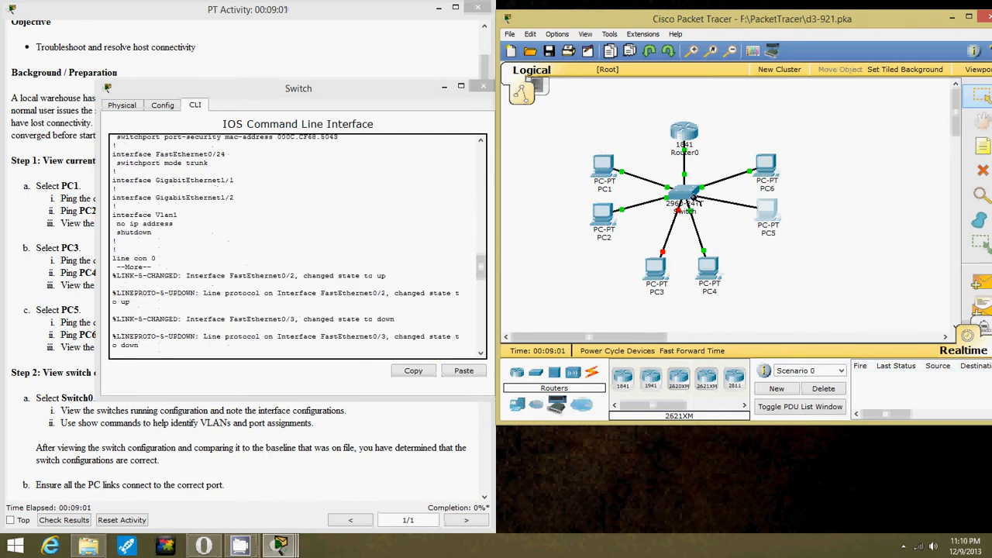
pyautogui.click(684, 194)
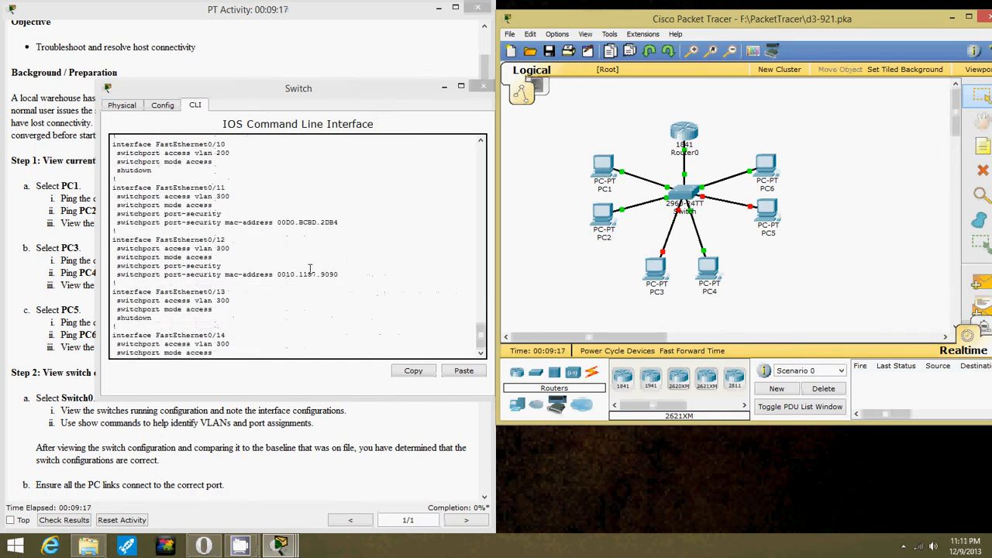
pyautogui.scroll(-3)
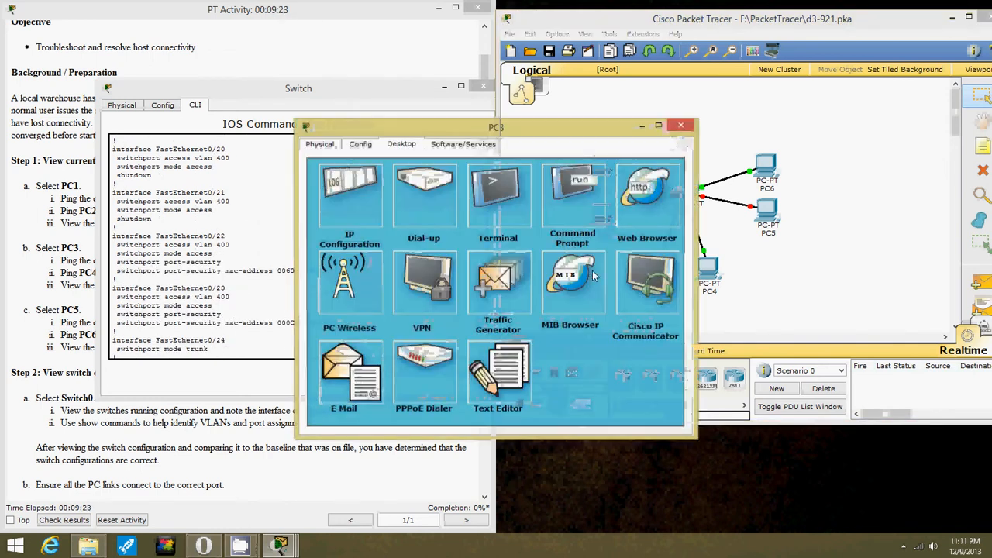
pyautogui.click(350, 192)
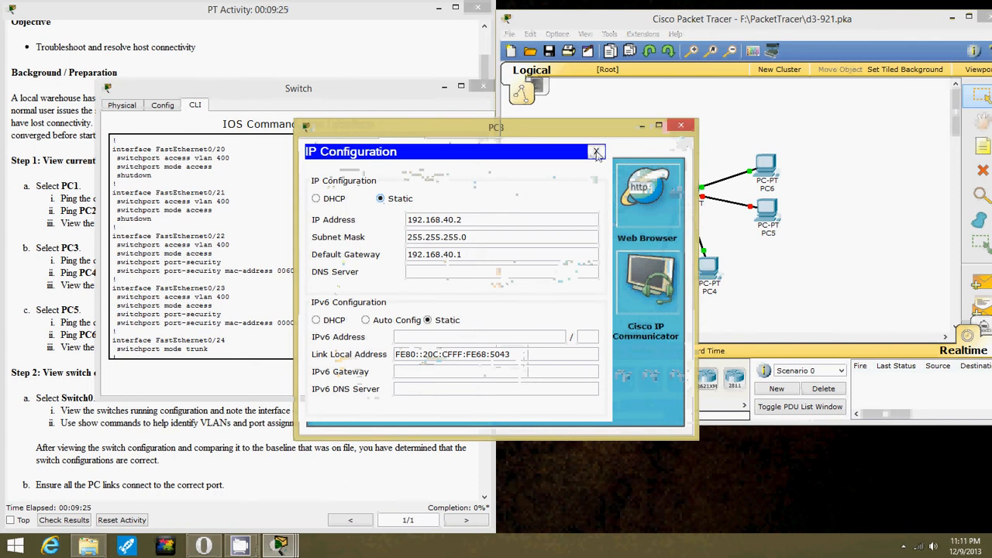
pyautogui.click(597, 152)
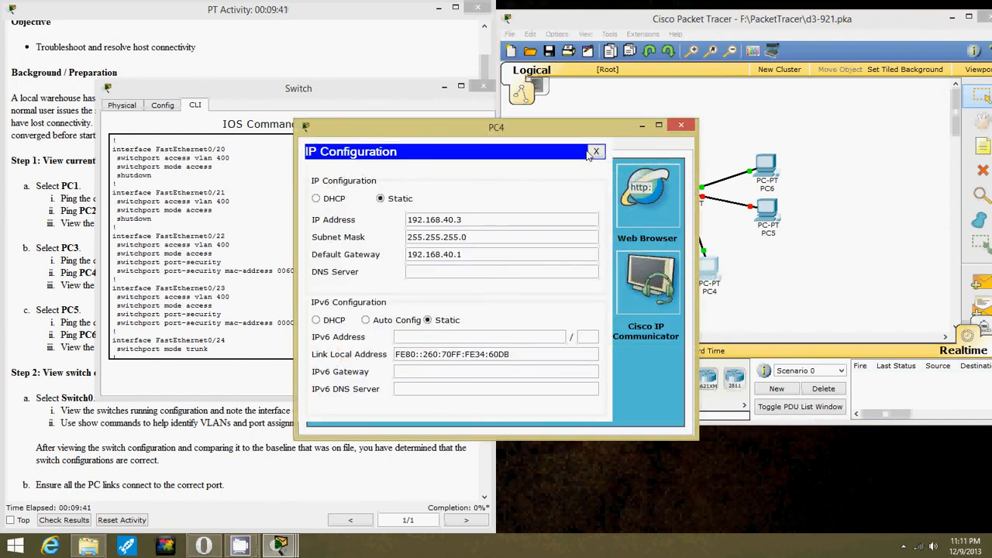
pyautogui.click(595, 152)
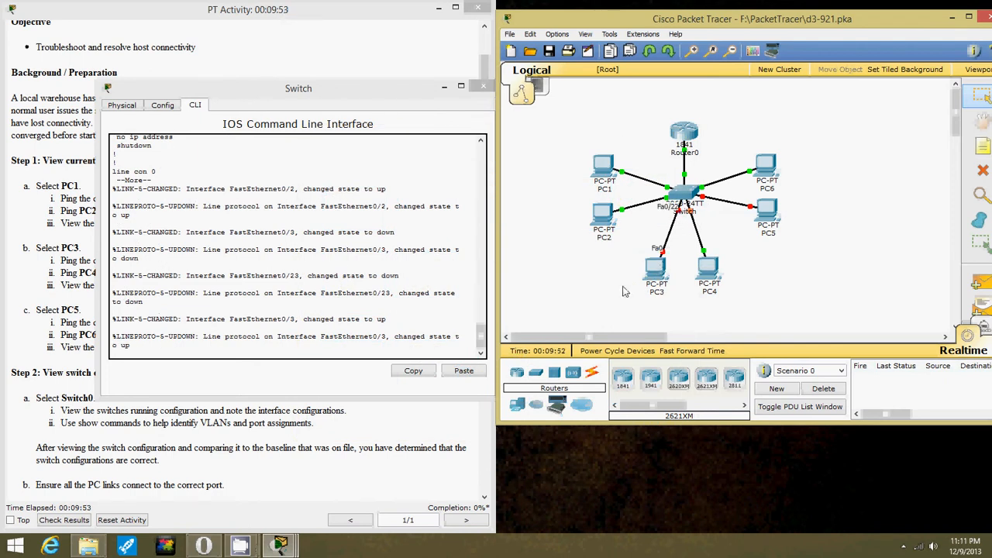
pyautogui.press('space')
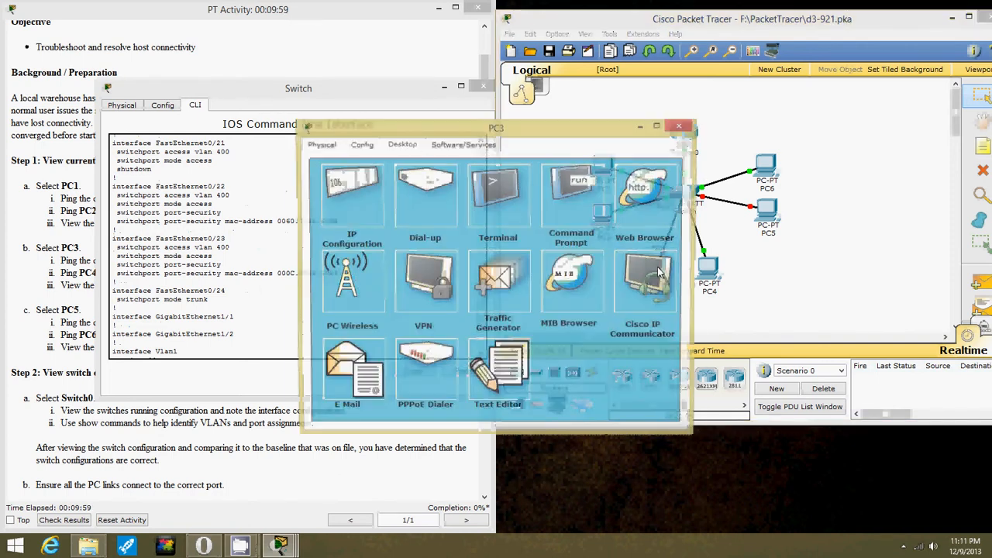
pyautogui.click(351, 194)
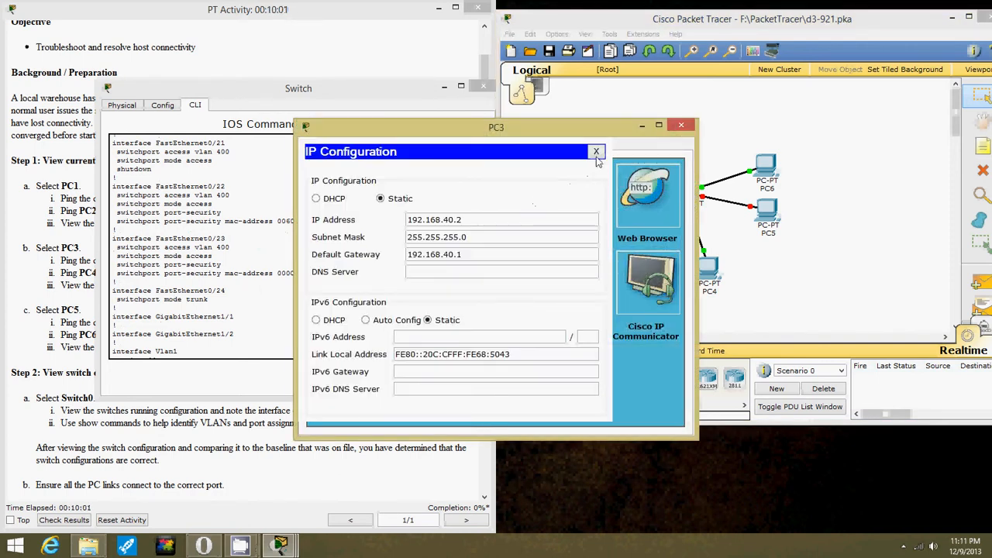
pyautogui.click(595, 152)
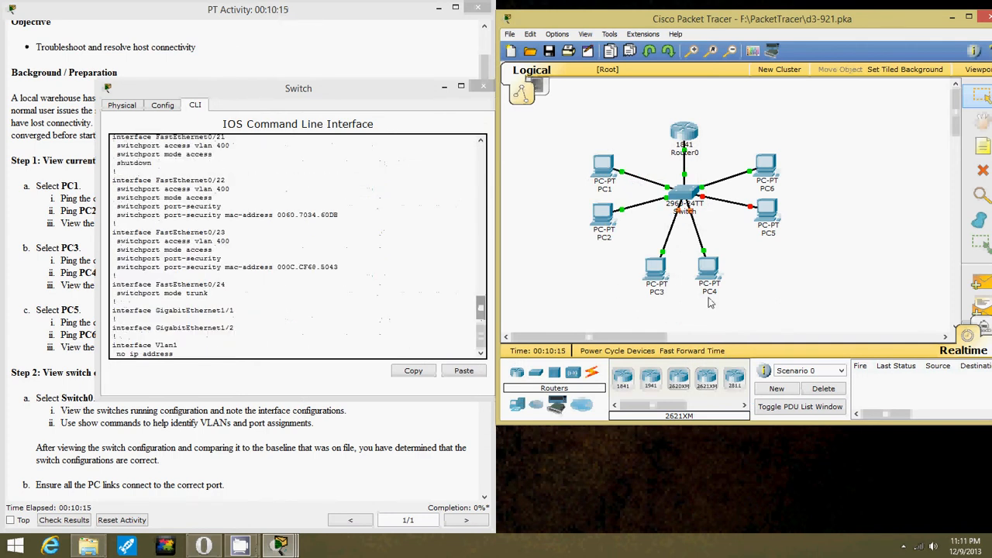
pyautogui.moveTo(685, 220)
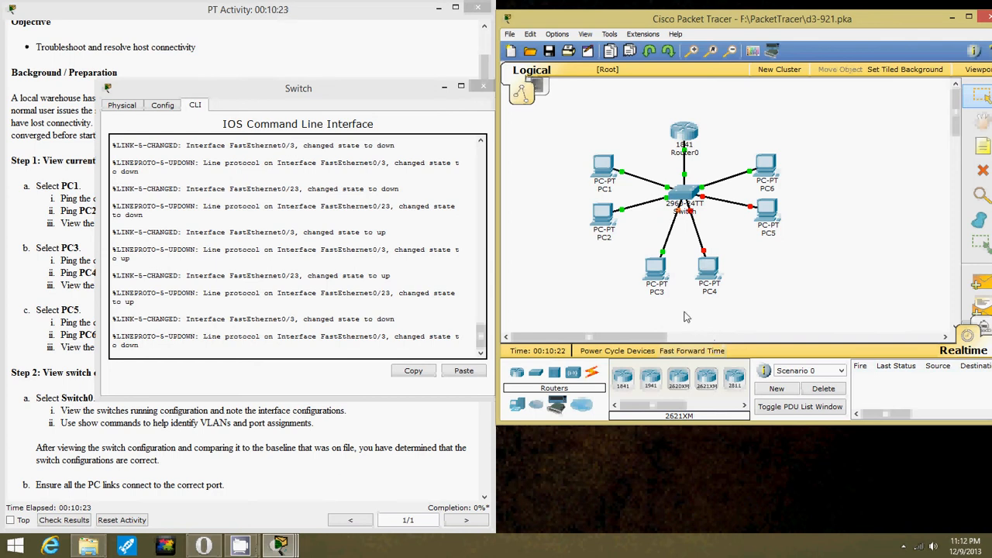
pyautogui.moveTo(607, 308)
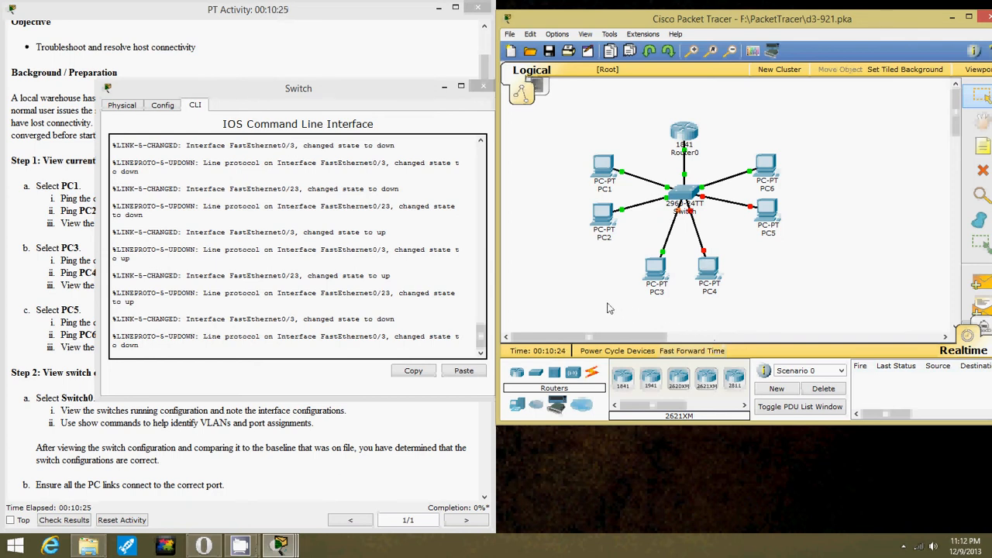
pyautogui.moveTo(552, 287)
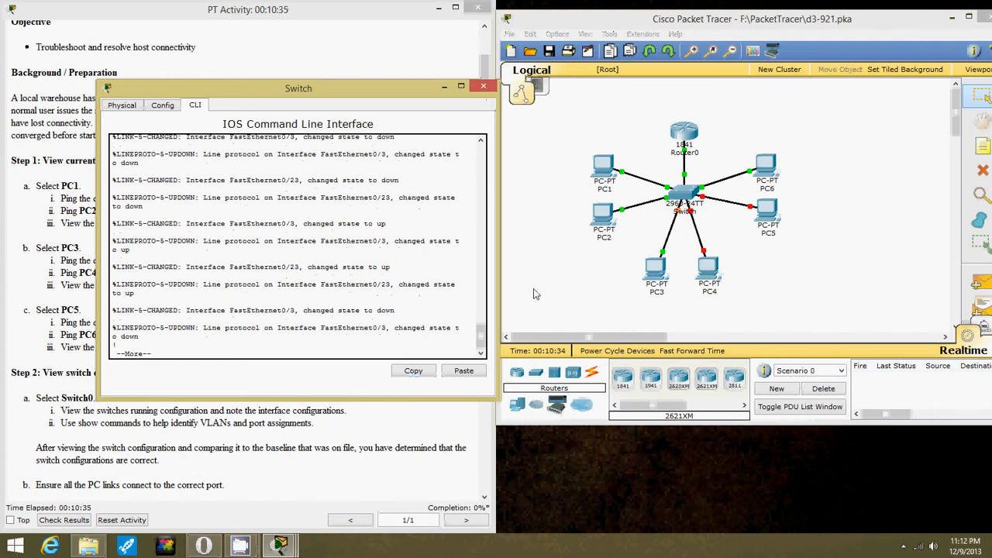
pyautogui.moveTo(707, 270)
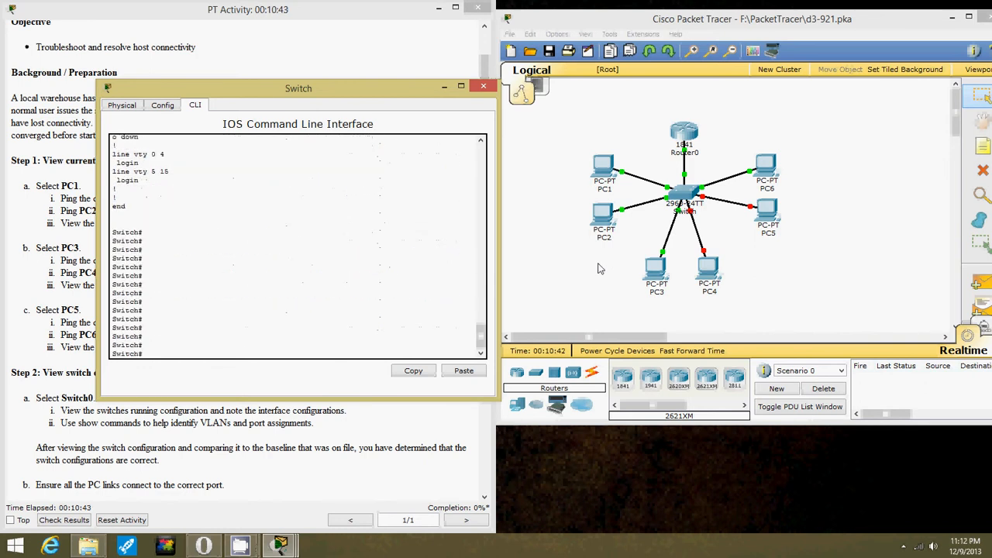
# Step: In config mode, bounce interface Fa0/22 with shutdown and no shutdown so its line protocol comes up
pyautogui.write('conf t')
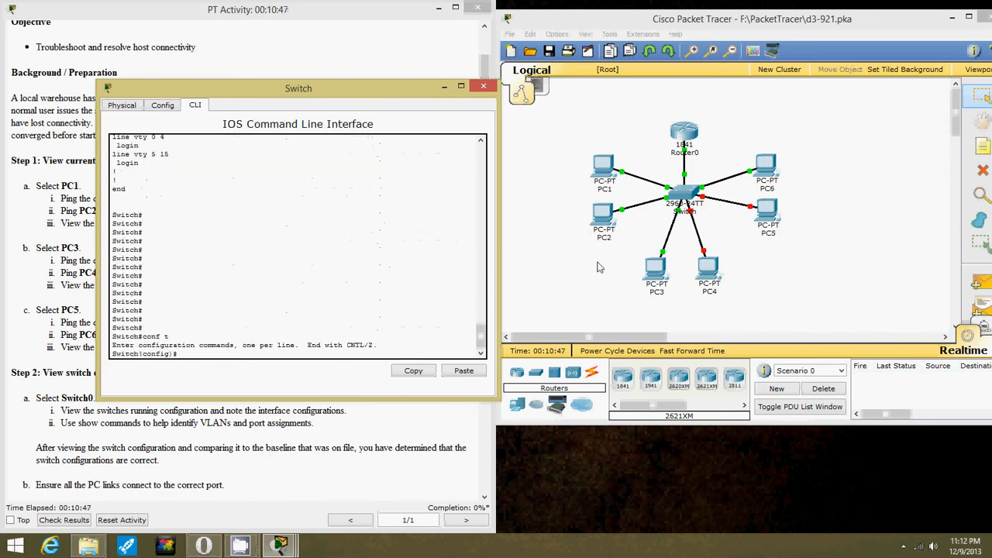
pyautogui.write('interface')
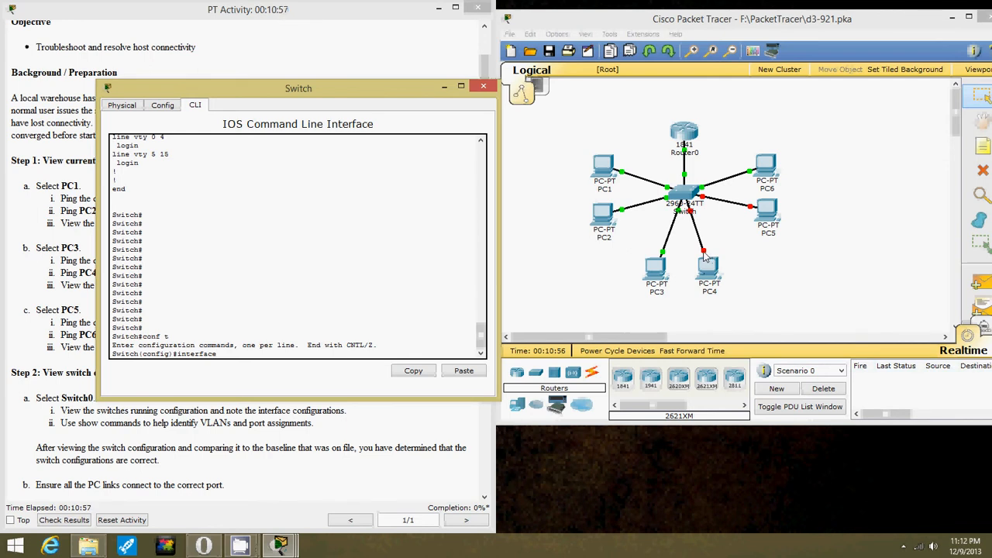
pyautogui.moveTo(705, 276)
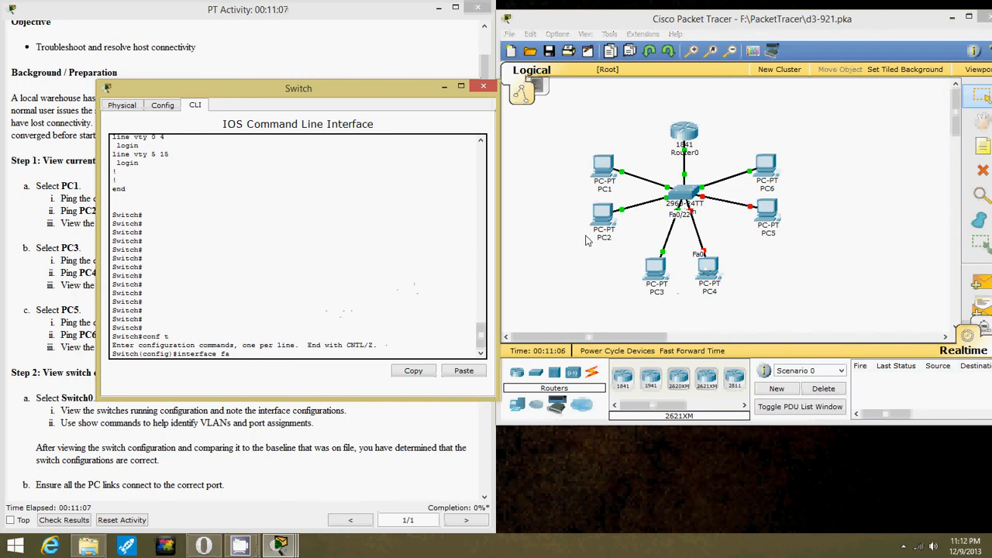
pyautogui.write('0/22')
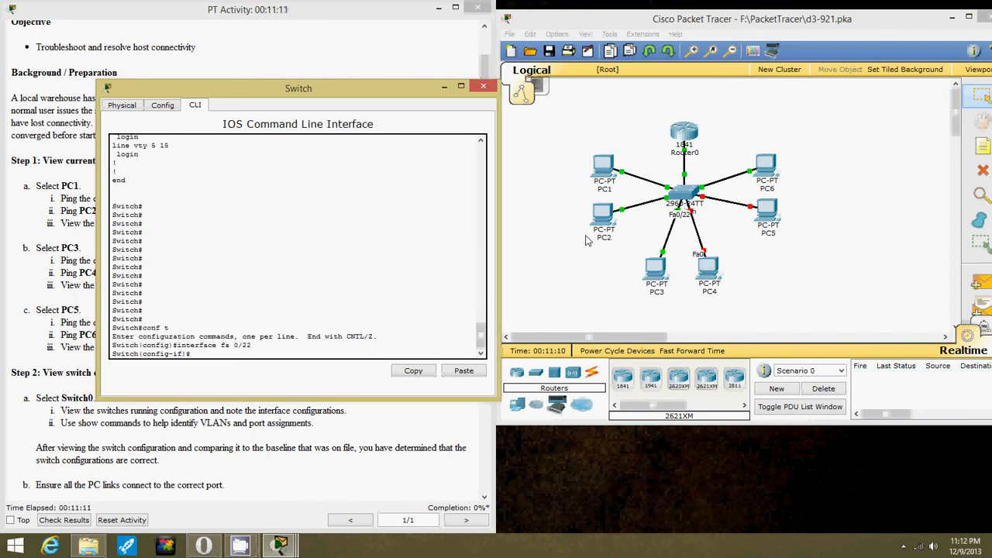
pyautogui.write('no shut')
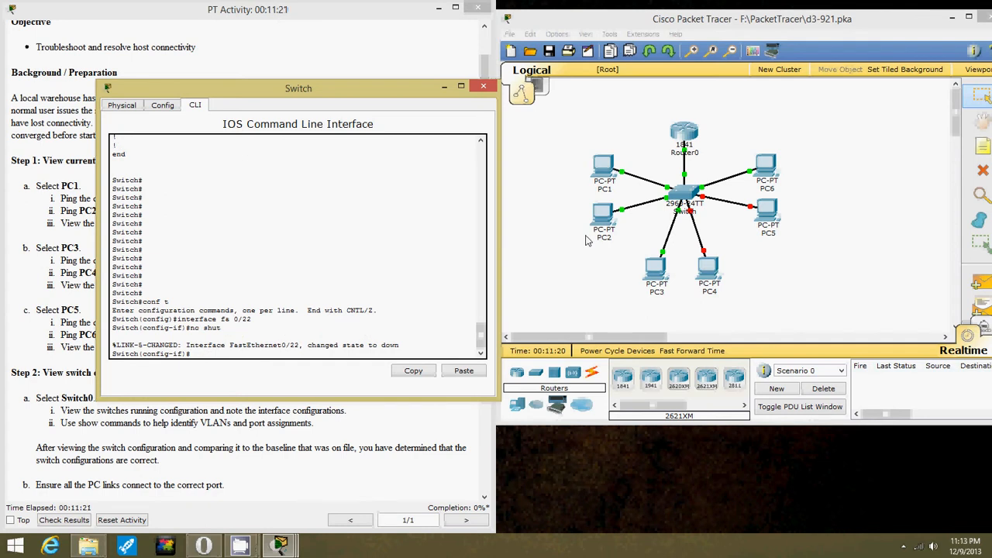
pyautogui.moveTo(632, 214)
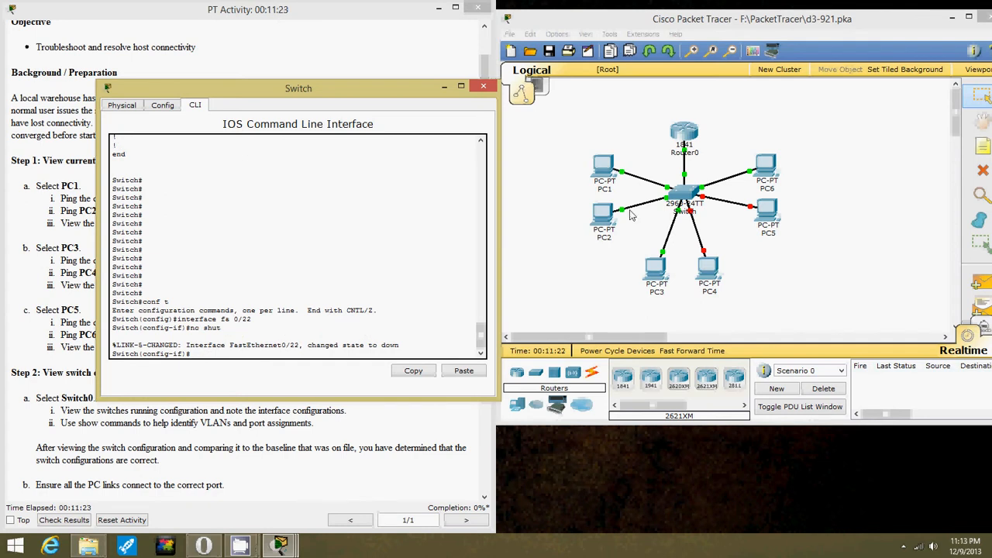
pyautogui.moveTo(628, 278)
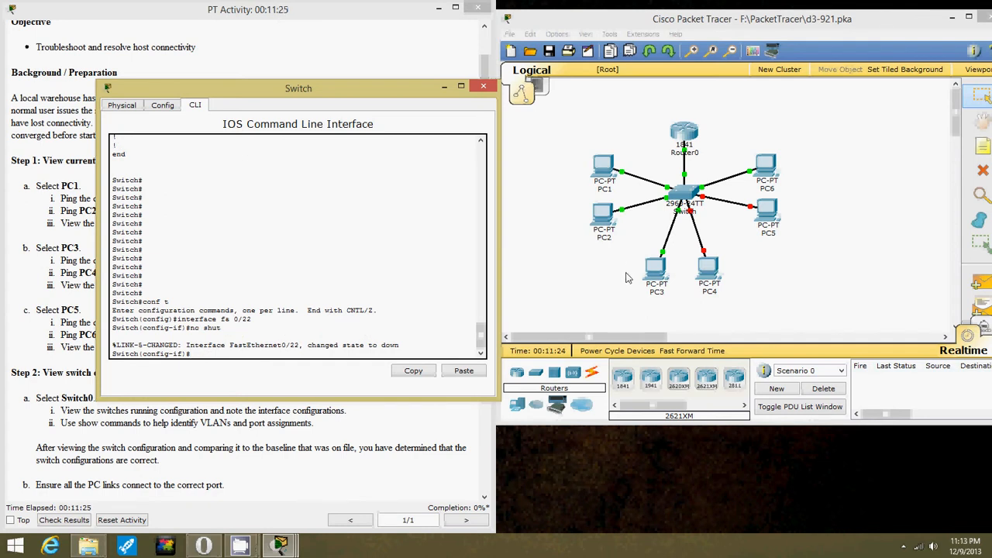
pyautogui.moveTo(626, 310)
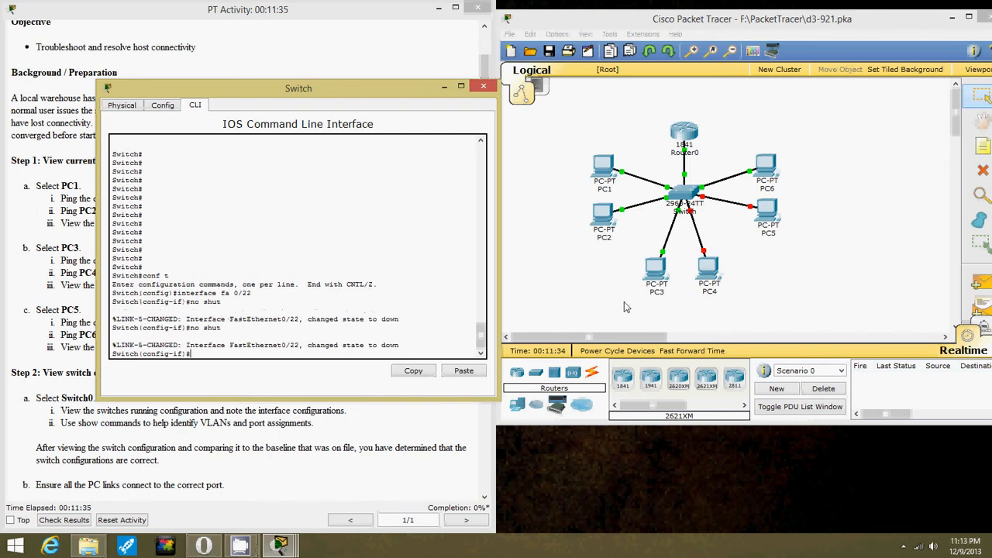
pyautogui.write('shut')
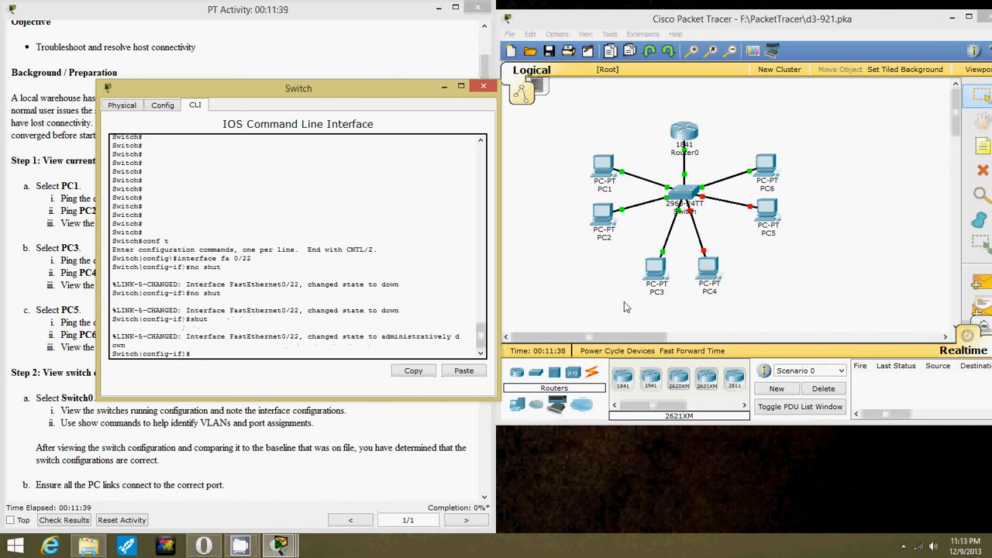
pyautogui.write('no shut')
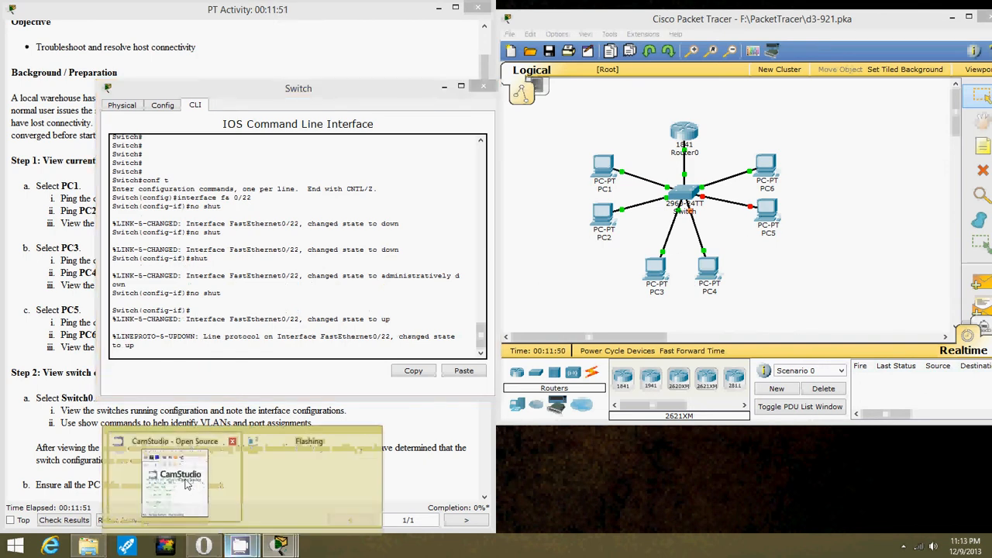
# Step: Briefly open PC5's desktop tools and close them again, leaving Fa0/22 up
pyautogui.click(173, 478)
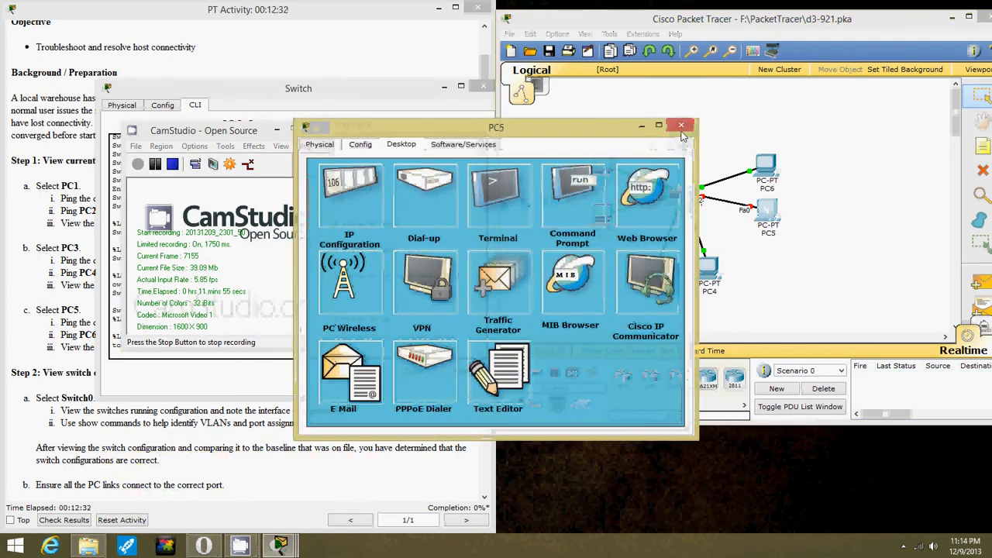
pyautogui.click(681, 126)
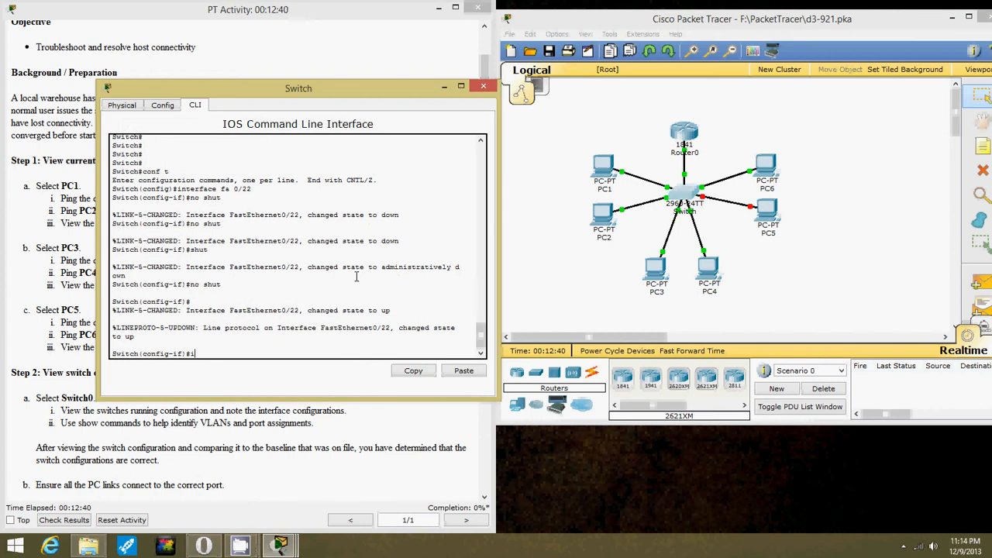
# Step: Bounce interface Fa0/12 with shut and no shut so its line protocol changes to up
pyautogui.write('nt fa 0/12')
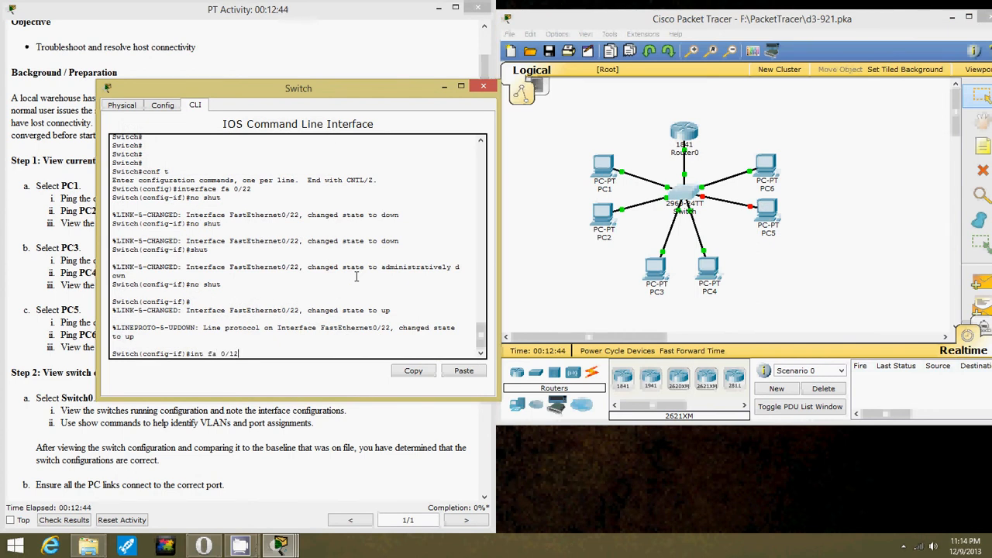
pyautogui.press('enter')
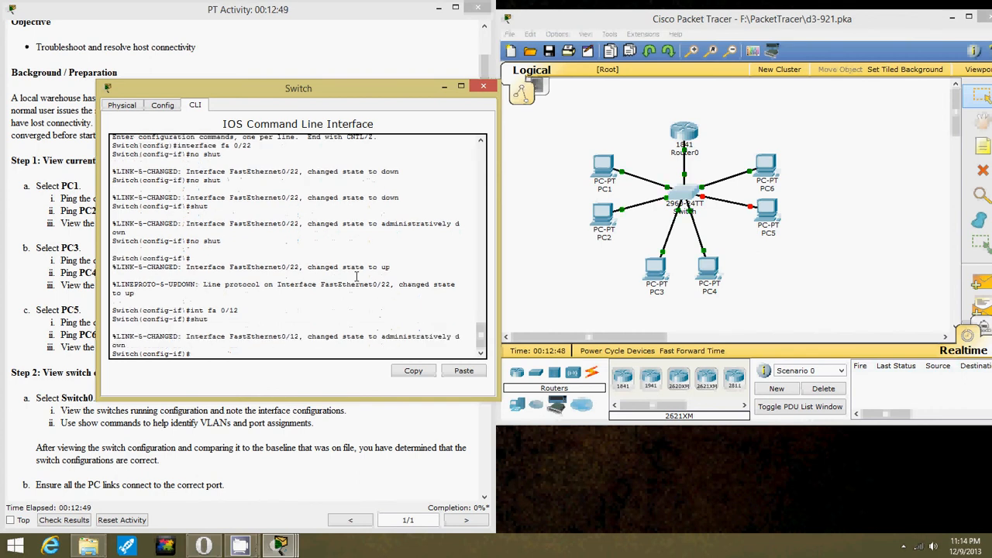
pyautogui.write('shut')
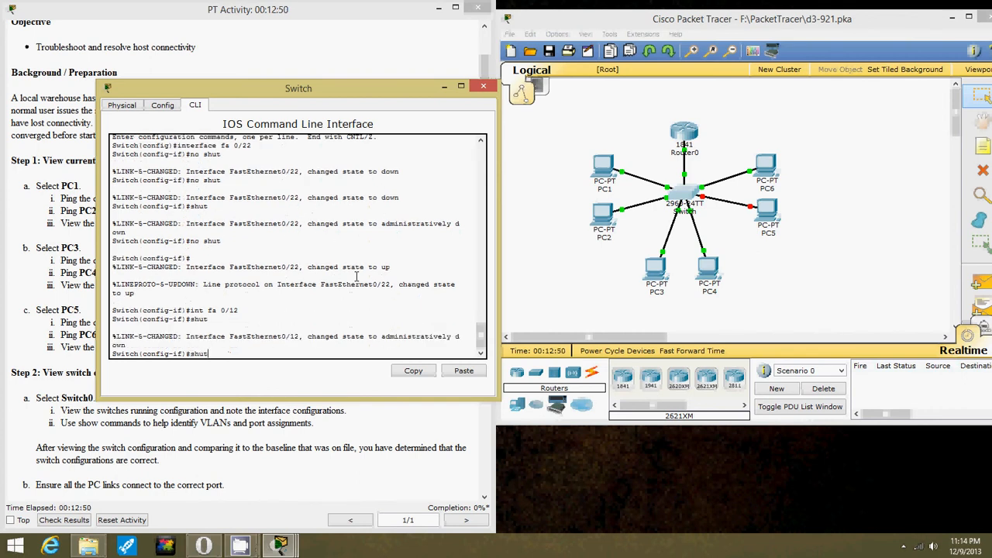
pyautogui.write('shut')
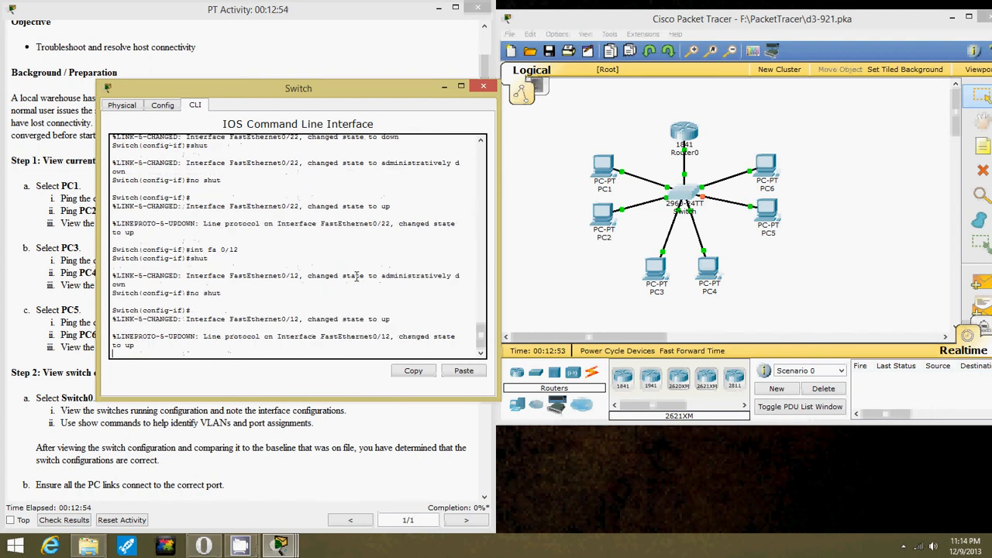
pyautogui.moveTo(589, 136)
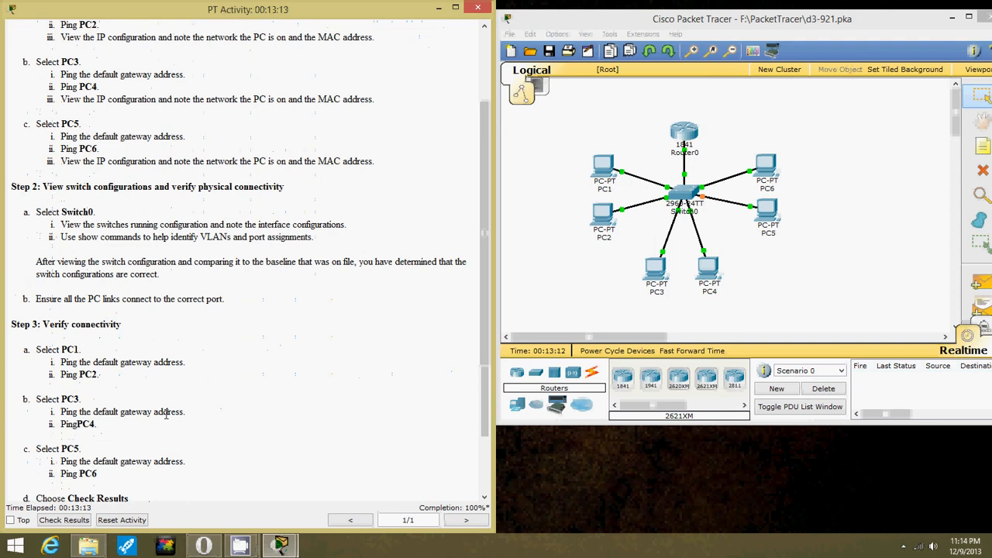
# Step: Run ipconfig on PC1 and ping its gateway from the Command Prompt
pyautogui.scroll(-3)
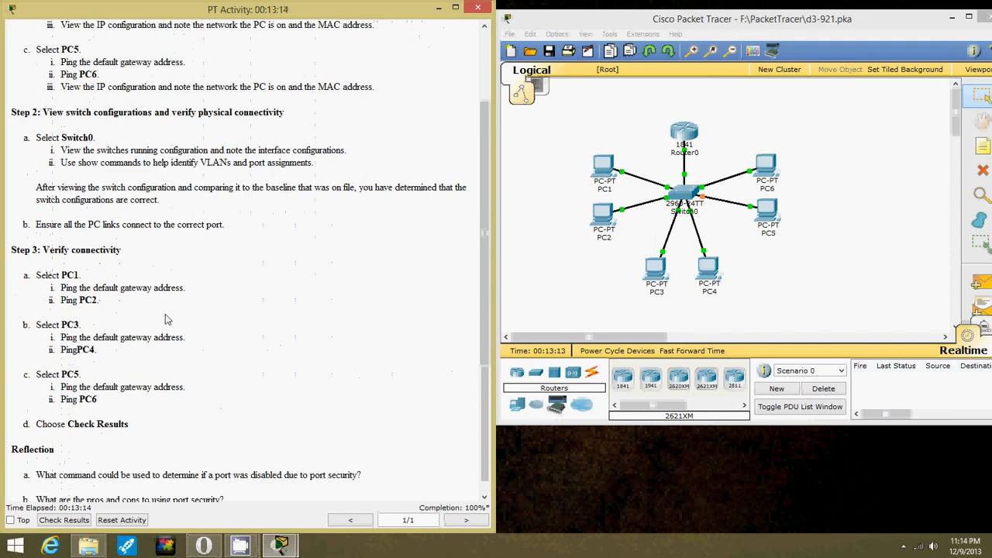
pyautogui.moveTo(617, 209)
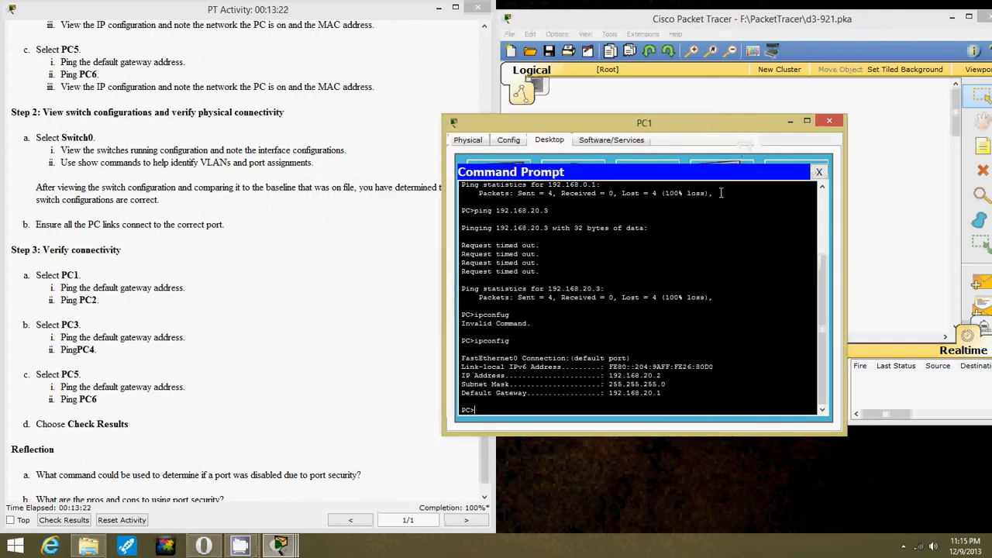
pyautogui.write('ipconfig')
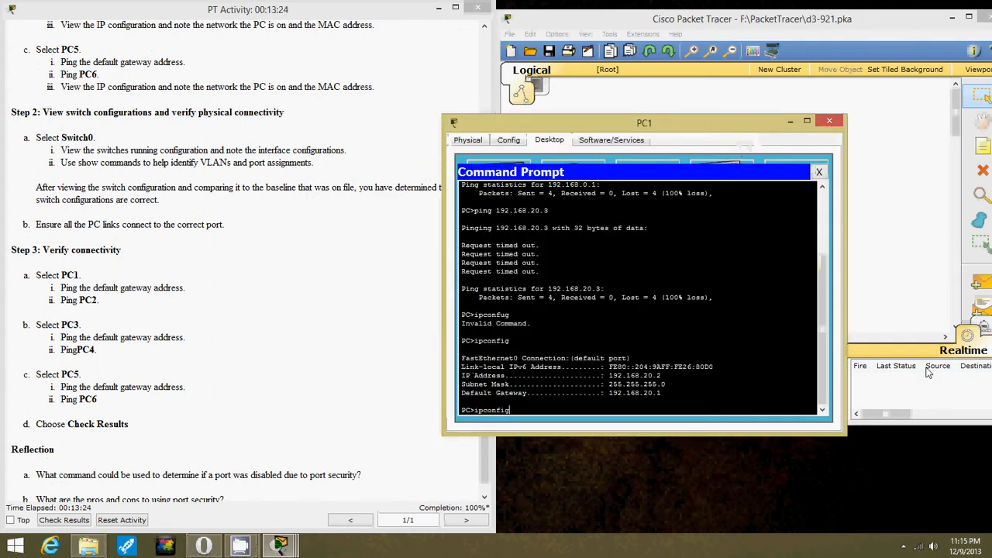
pyautogui.write('ping 192.168.0.1')
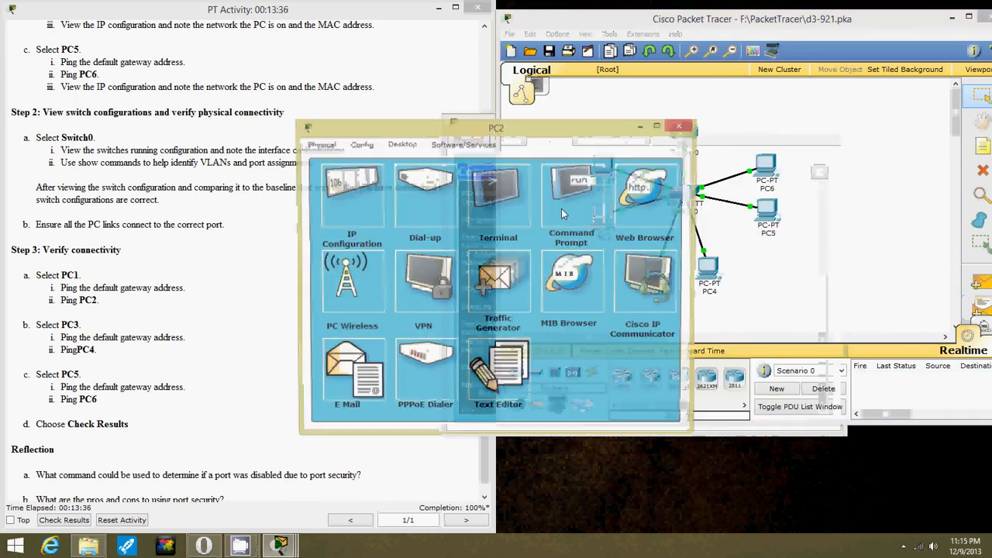
# Step: Check PC2's IP Configuration, then move on to PC3 for testing
pyautogui.click(352, 194)
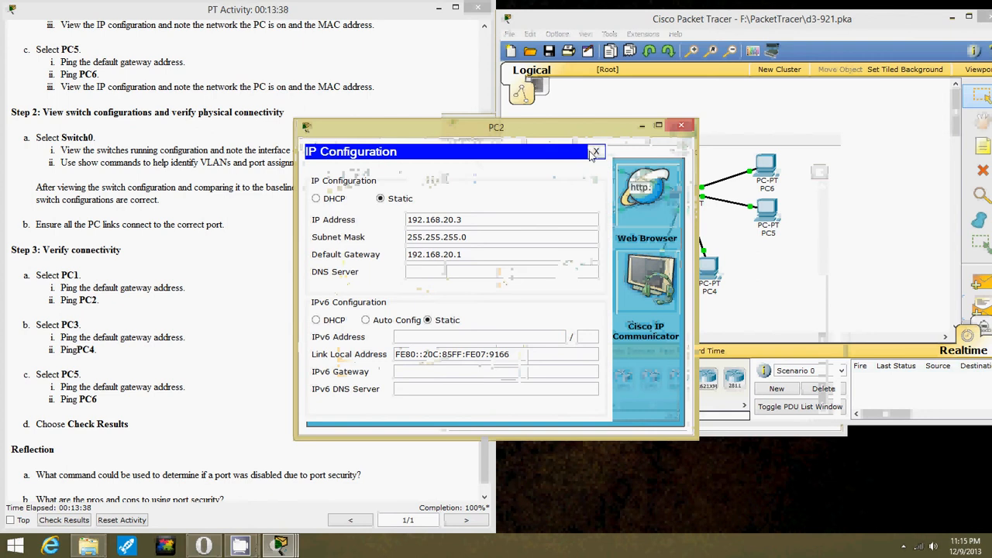
pyautogui.click(595, 152)
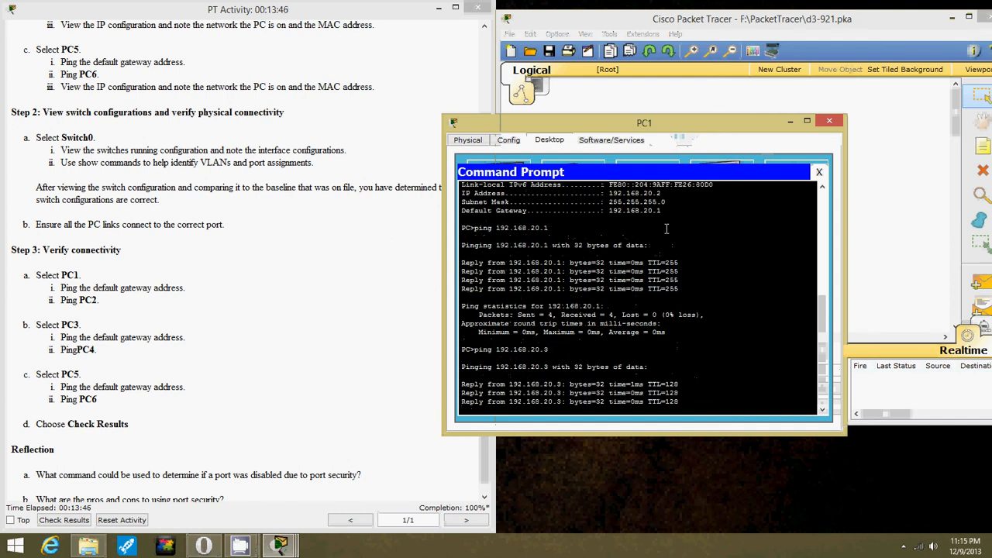
pyautogui.click(818, 170)
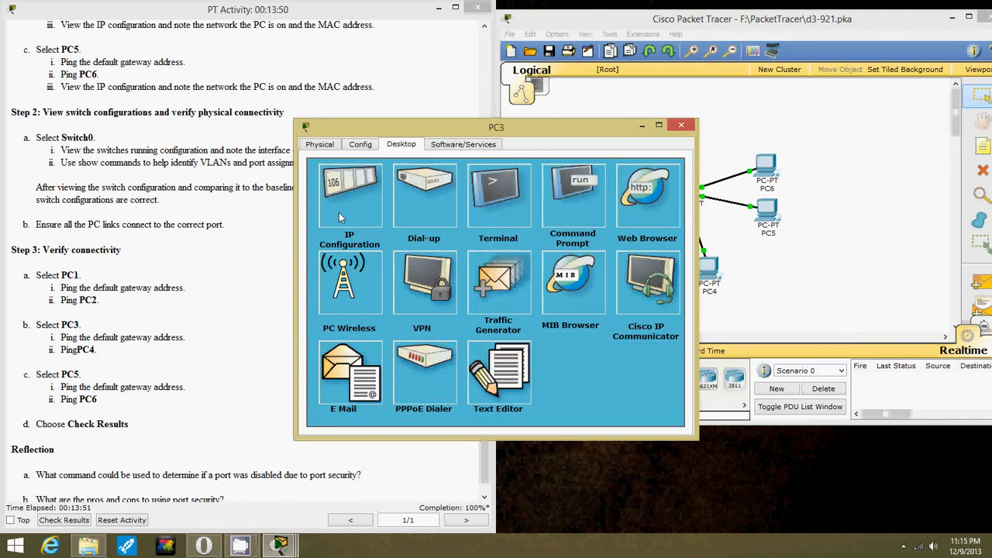
# Step: From PC3 ping 192.168.40.3 and gateway 192.168.40.1 successfully, then move to PC5
pyautogui.click(349, 194)
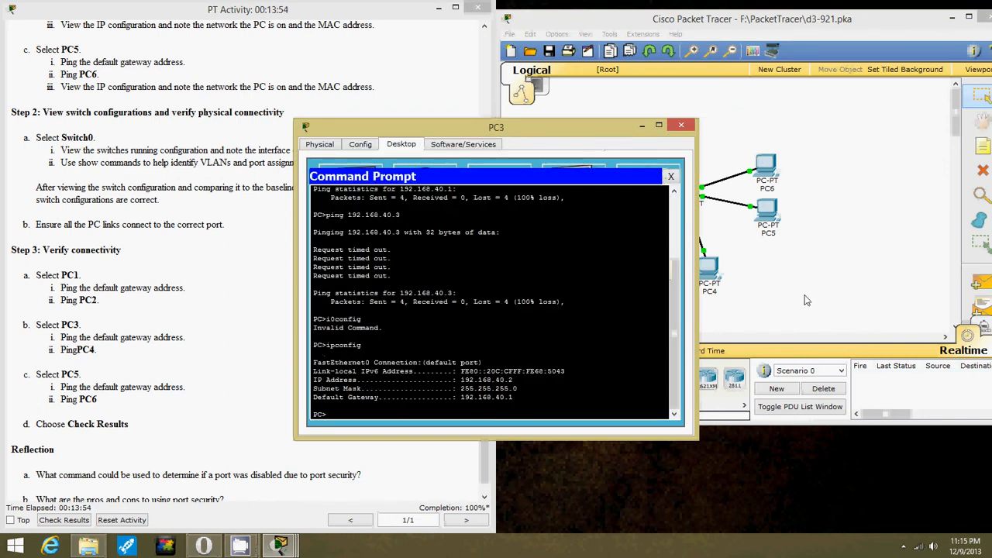
pyautogui.write('ping 192.168.40.3')
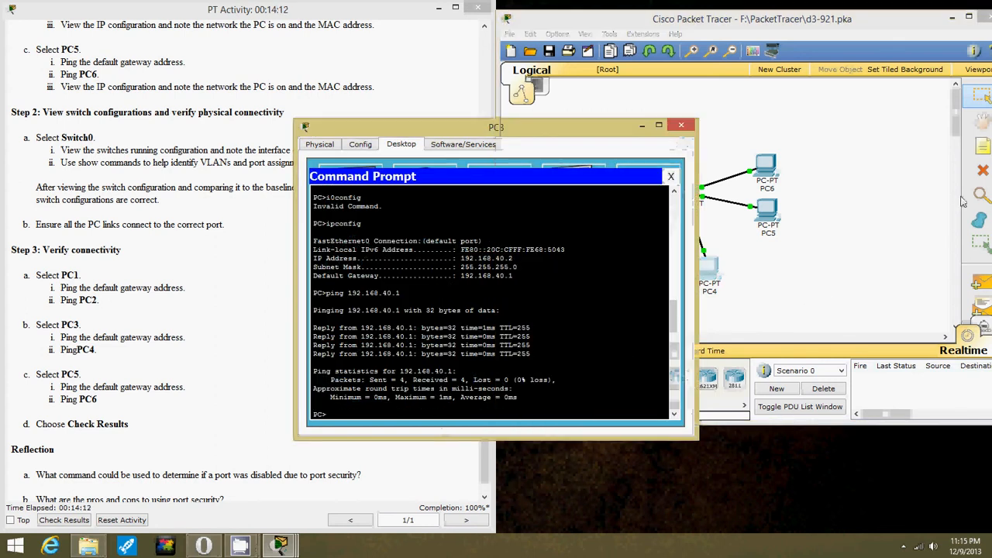
pyautogui.write('ping 192.168.40.1')
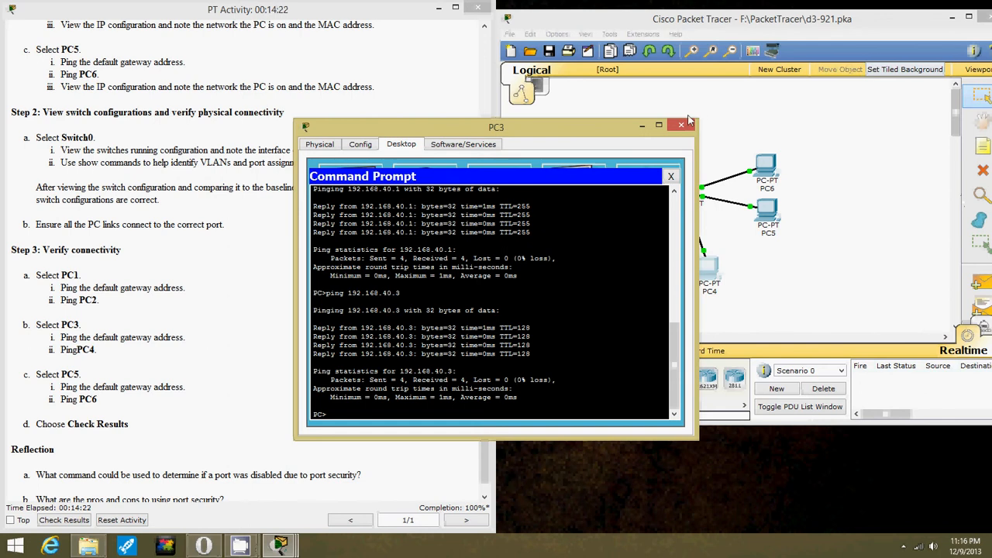
pyautogui.click(680, 124)
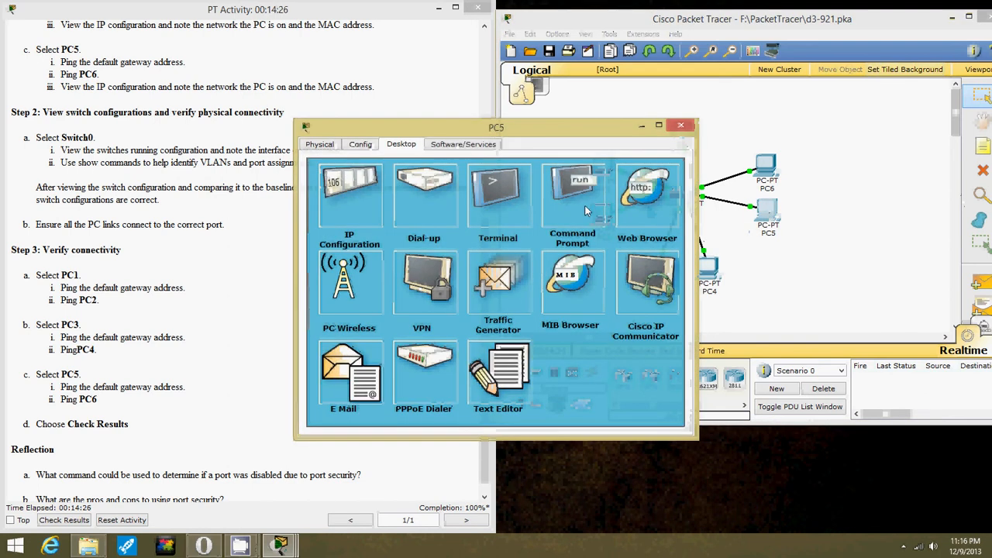
# Step: From PC5 ping PC6 at 192.168.30.2, briefly checking PC6's prompt
pyautogui.click(349, 194)
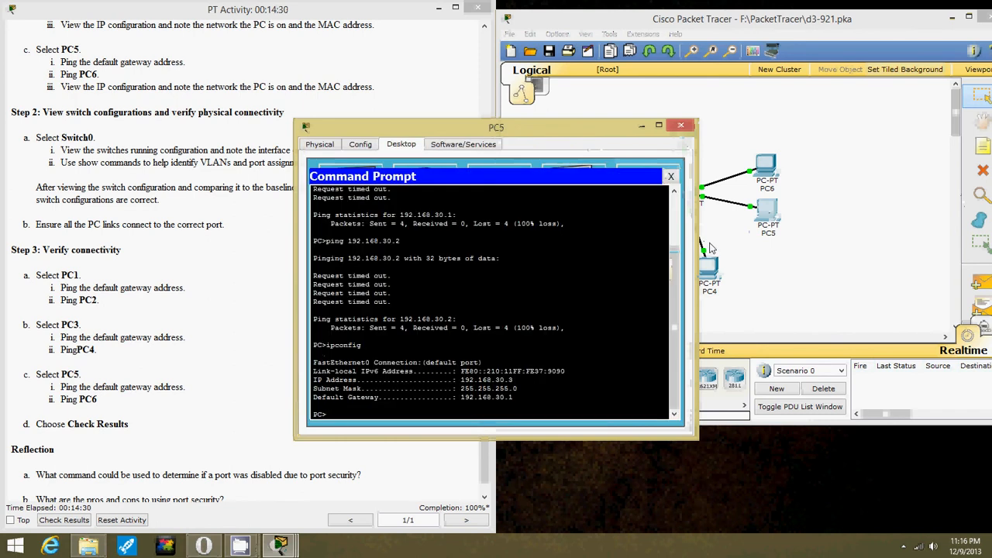
pyautogui.write('ping 192.168.30.2')
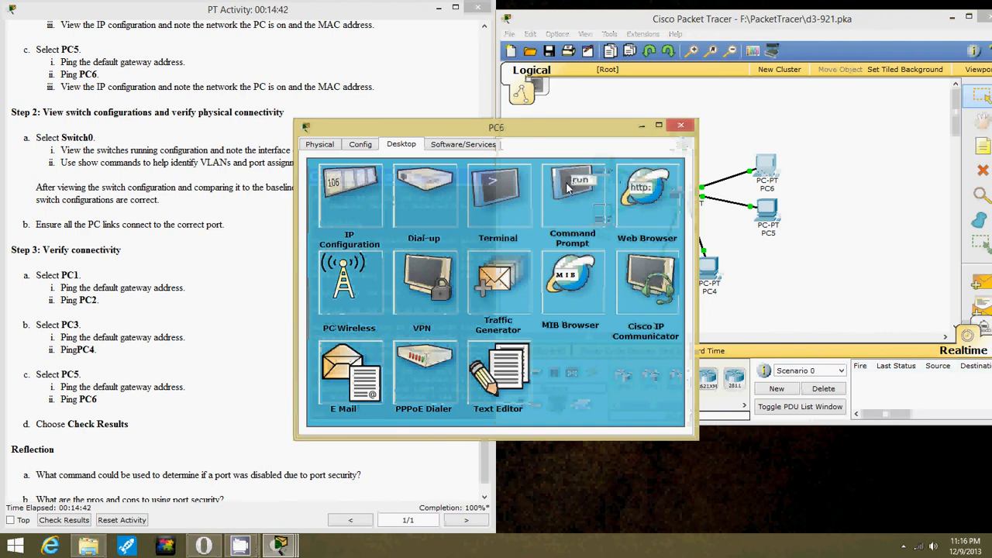
pyautogui.click(572, 193)
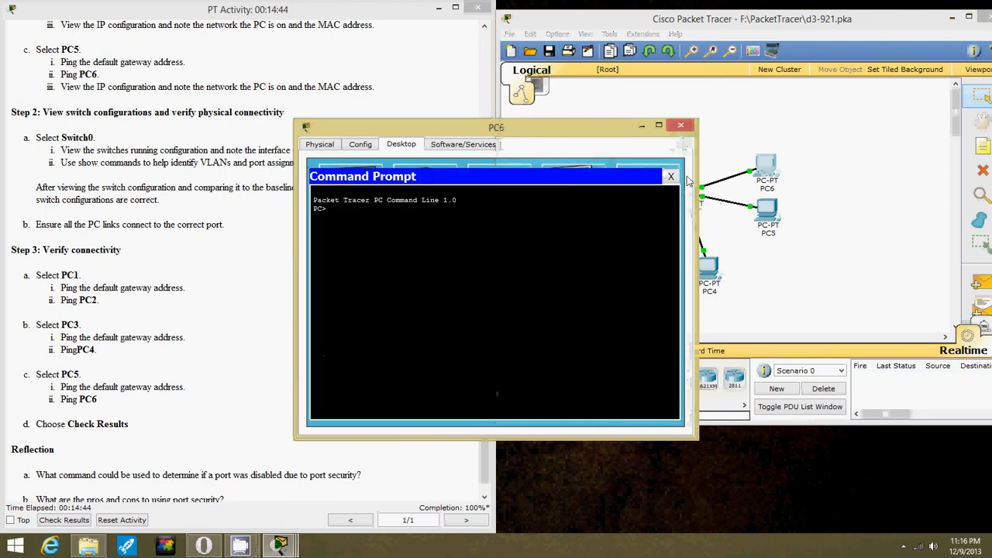
pyautogui.click(669, 177)
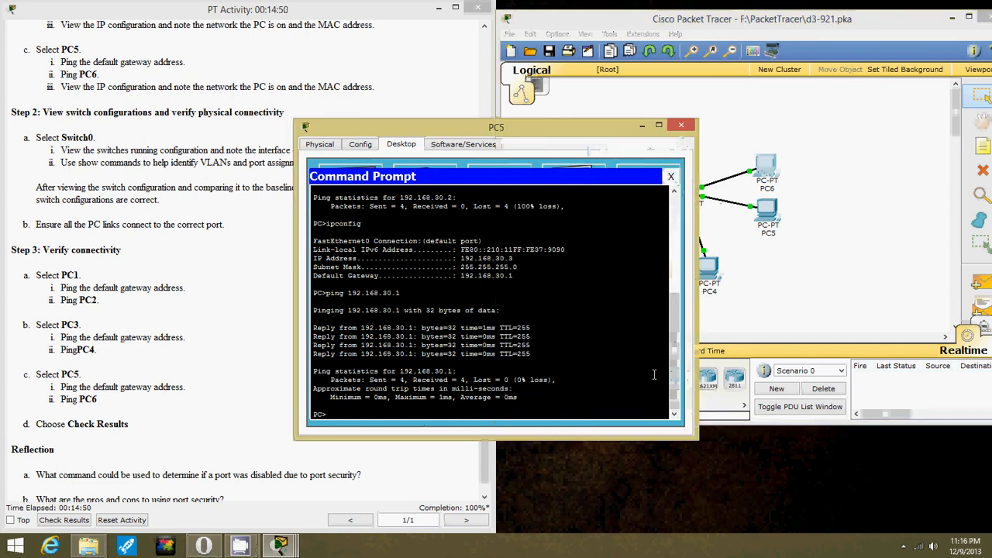
# Step: Ping gateway 192.168.30.1 and 192.168.30.2 from PC5 successfully, then close its window
pyautogui.write('ping 192.168.30.1')
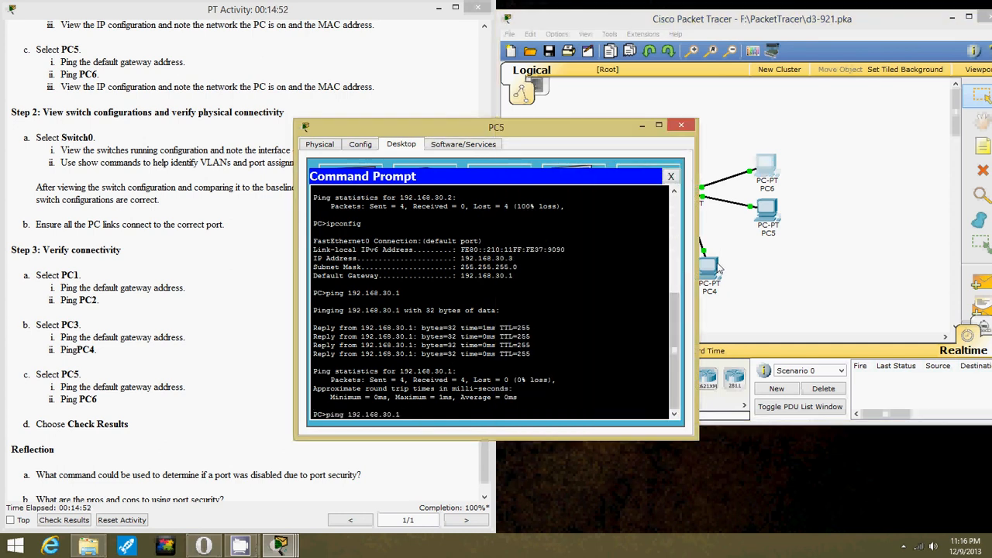
pyautogui.write('ping 192.168.30.2')
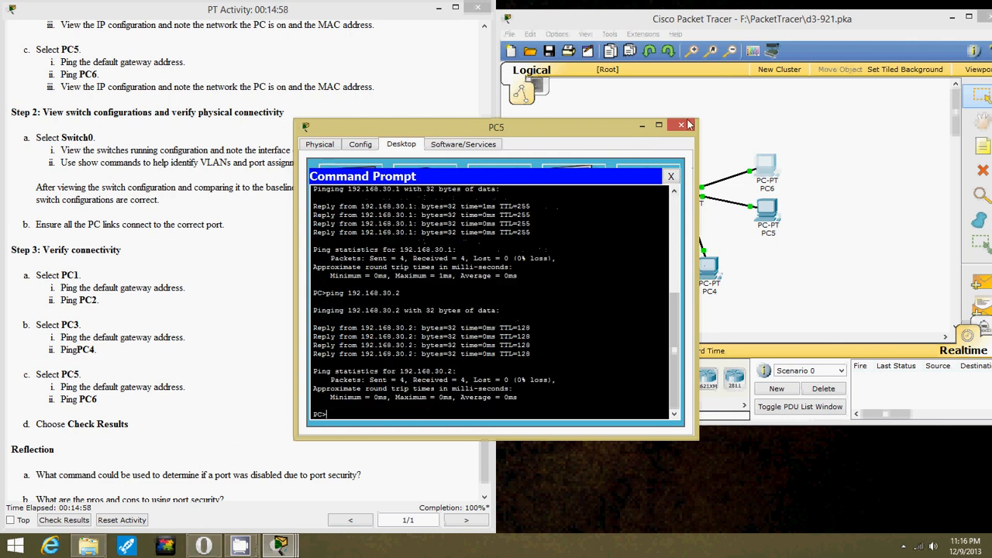
pyautogui.click(688, 124)
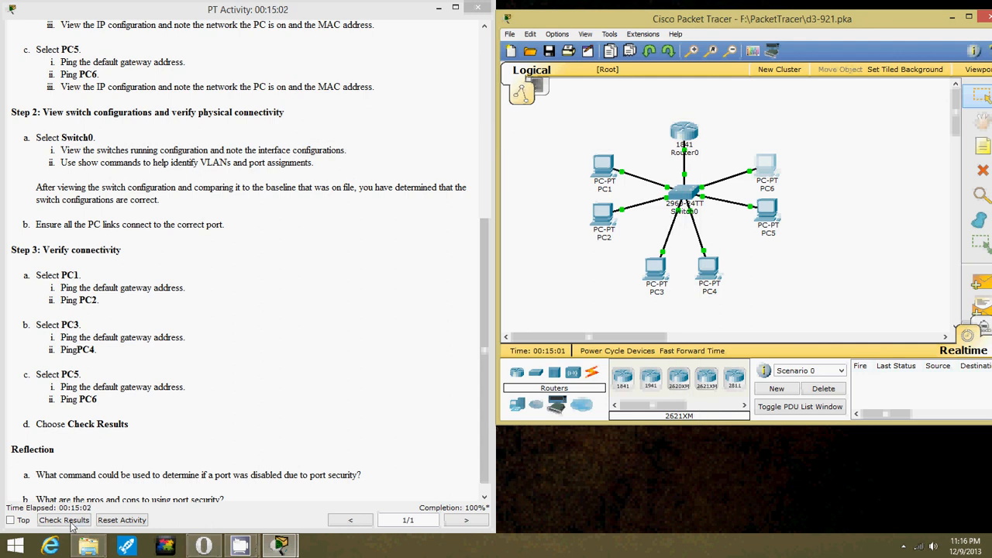
# Step: Check Activity Results confirming completion and close the results window
pyautogui.click(64, 521)
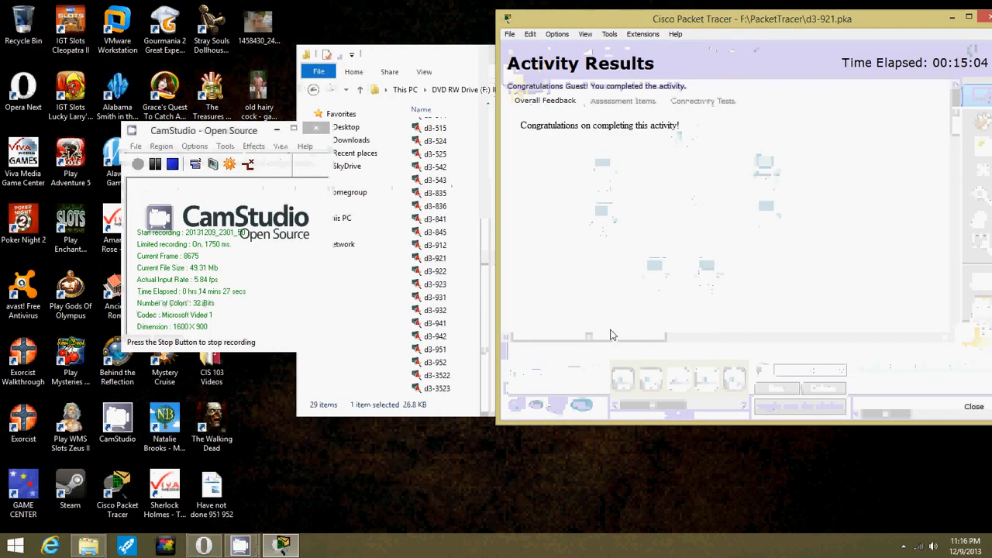
pyautogui.moveTo(663, 204)
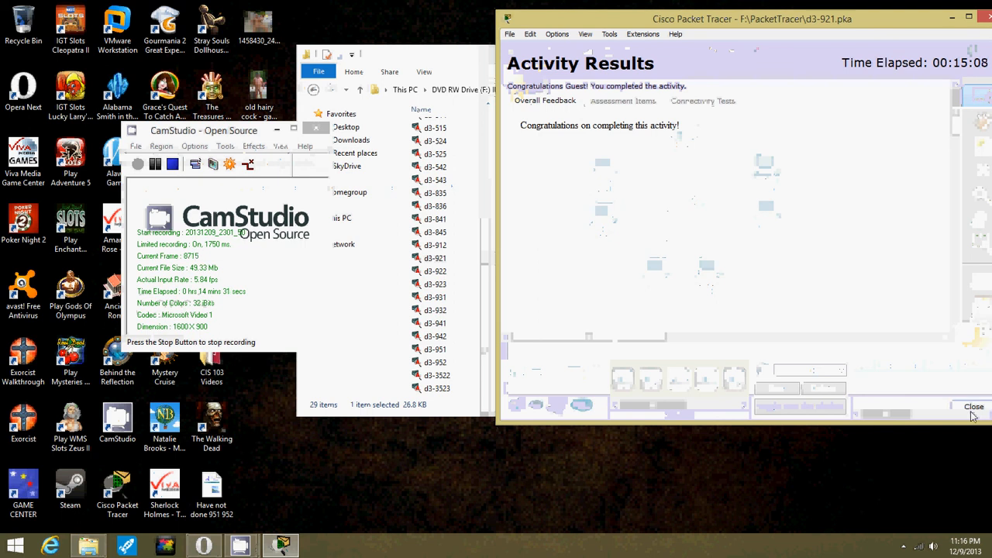
pyautogui.click(973, 406)
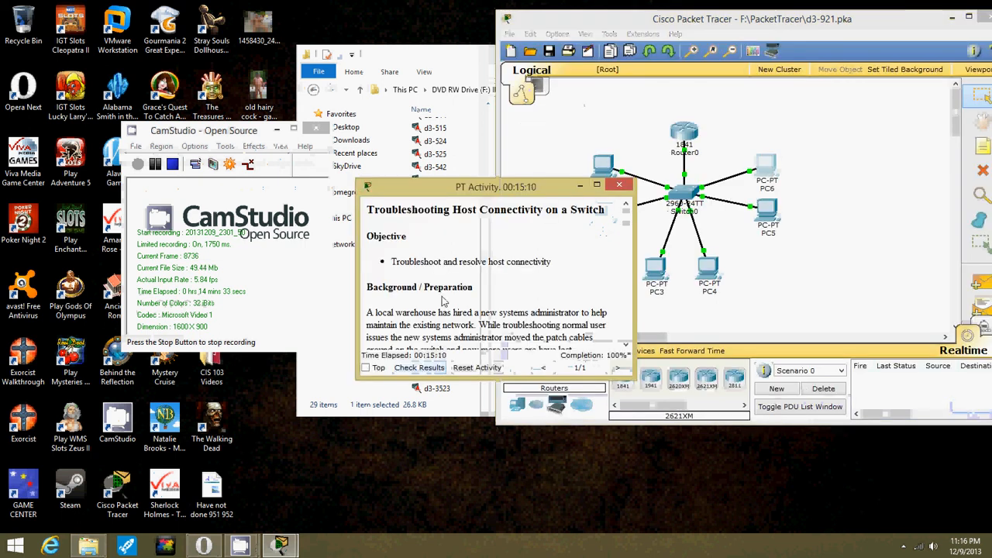